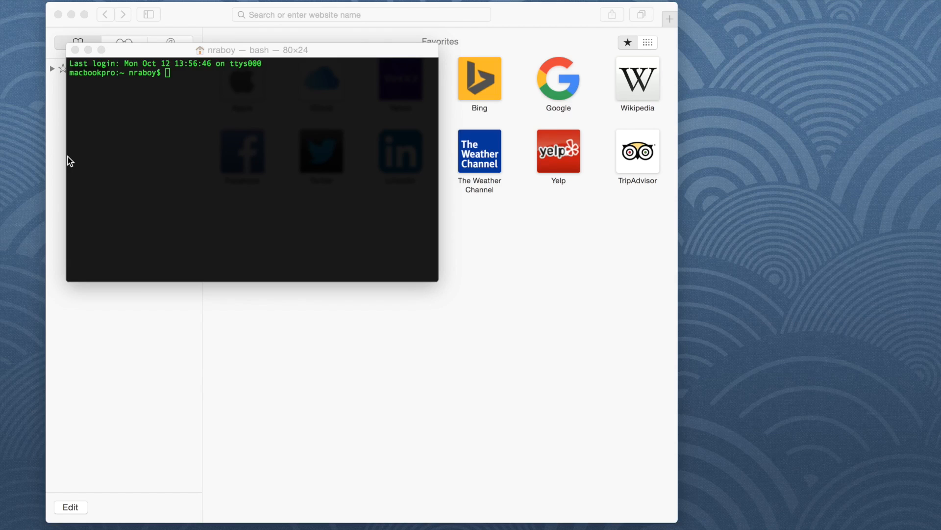
{"action": "mouse_move", "coordinate": [215, 143]}
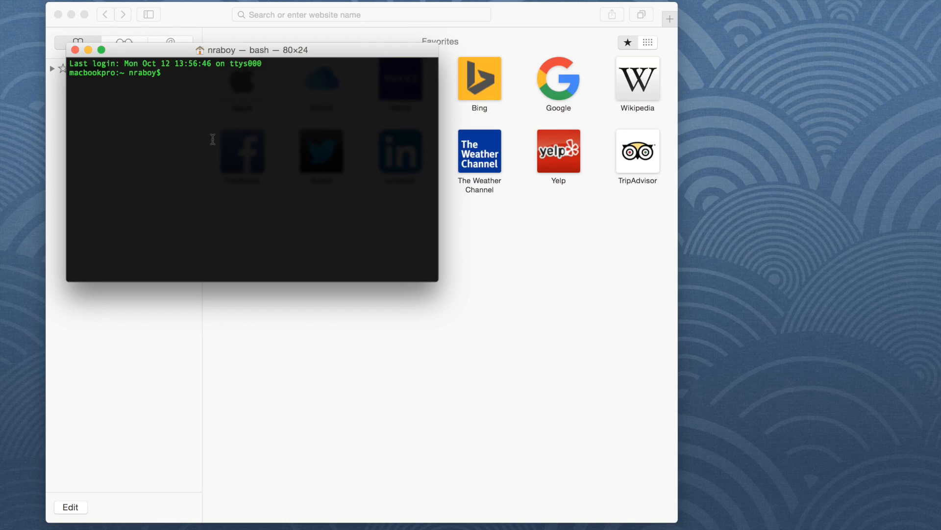
- Change to the Desktop and run 'ionic start SafariProject blank' to scaffold the project
{"action": "type", "text": "cd"}
{"action": "type", "text": "ion"}
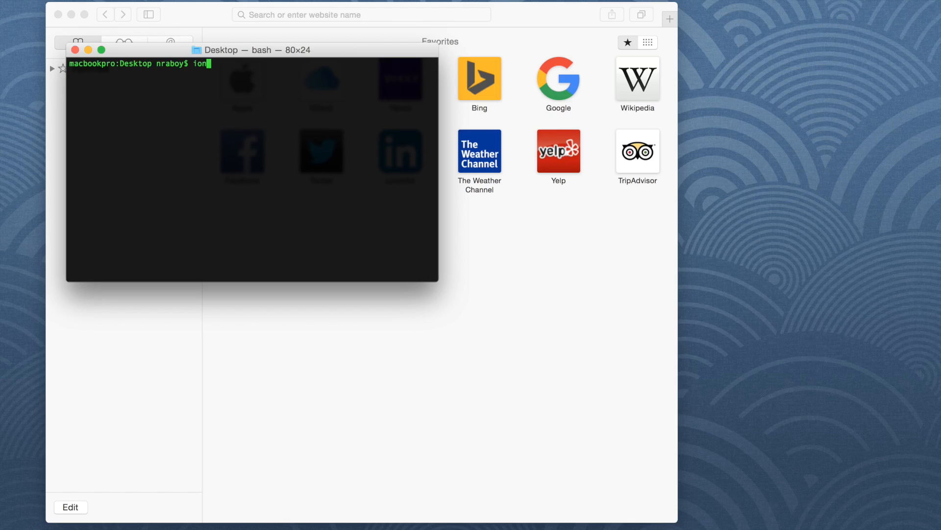
{"action": "type", "text": "ic start"}
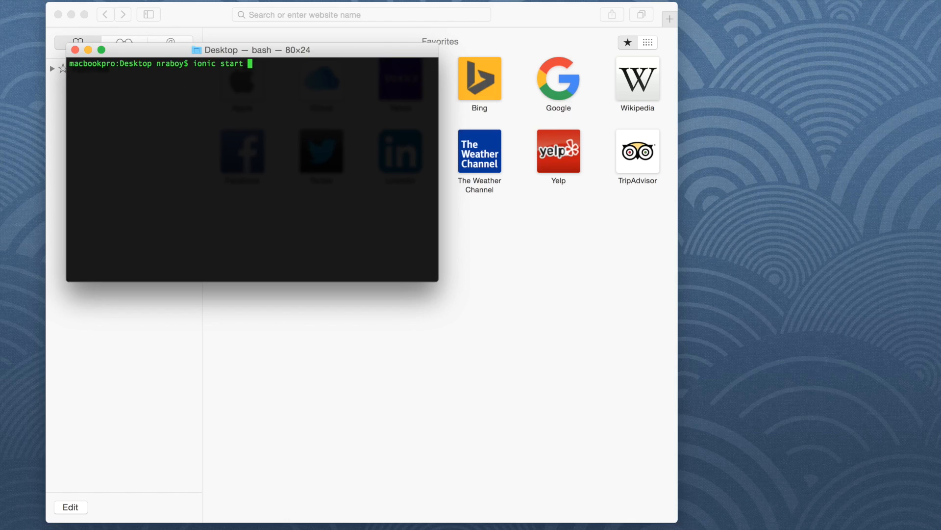
{"action": "type", "text": "S"}
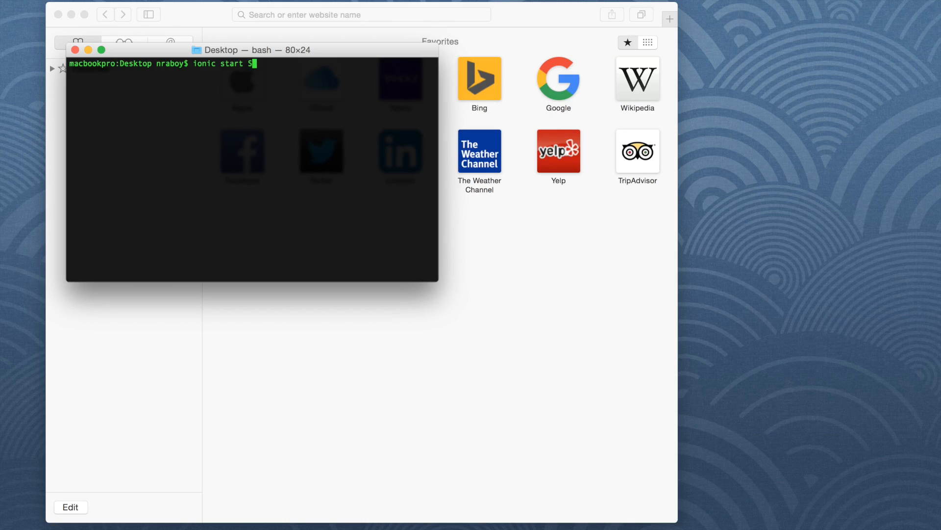
{"action": "type", "text": "afariProject b"}
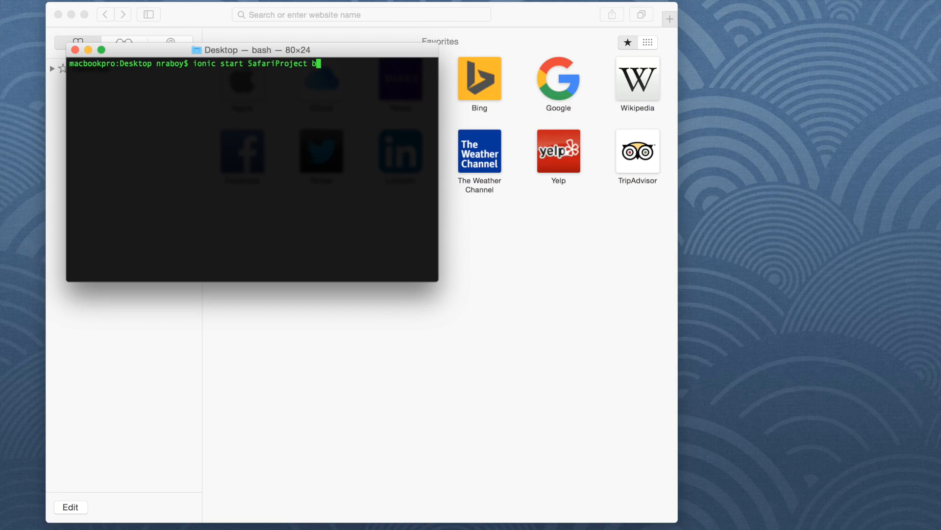
{"action": "type", "text": "lank"}
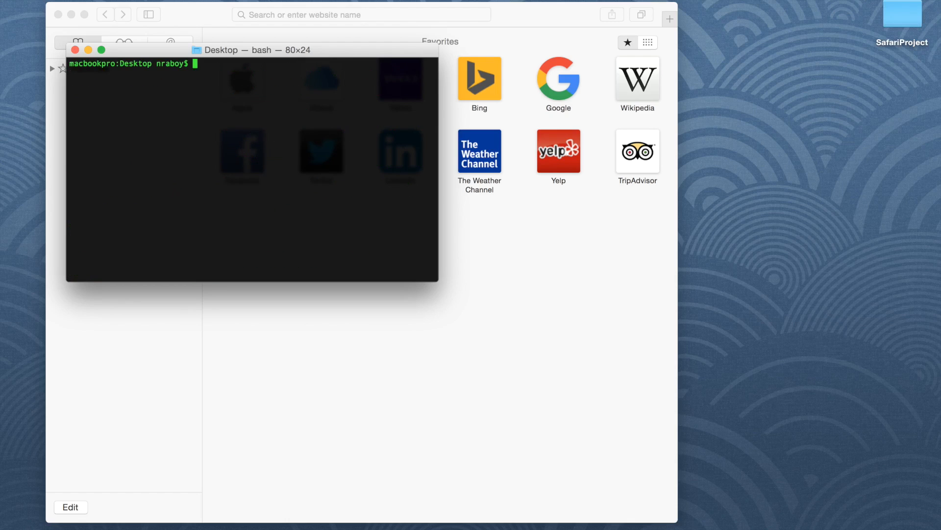
- Enter SafariProject, browse its www folder and open index.html in Atom
{"action": "type", "text": "cd Sa"}
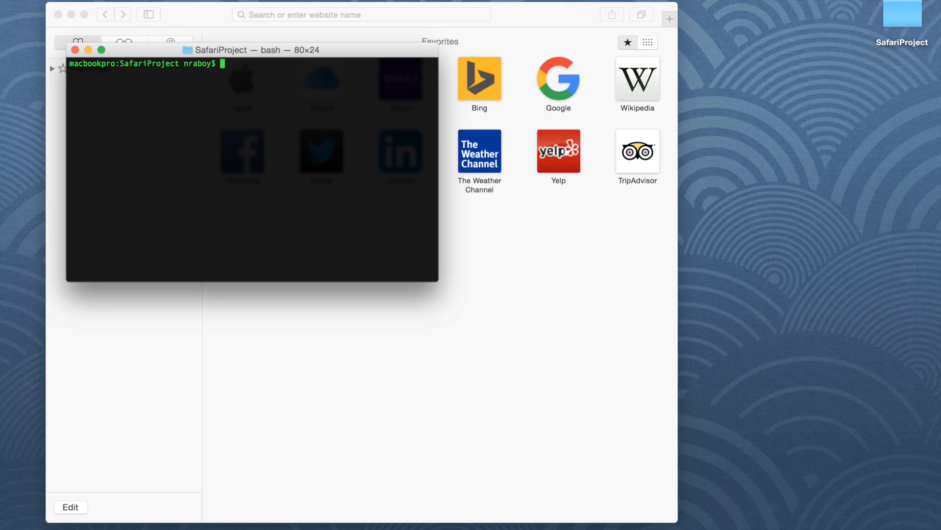
{"action": "mouse_move", "coordinate": [899, 9]}
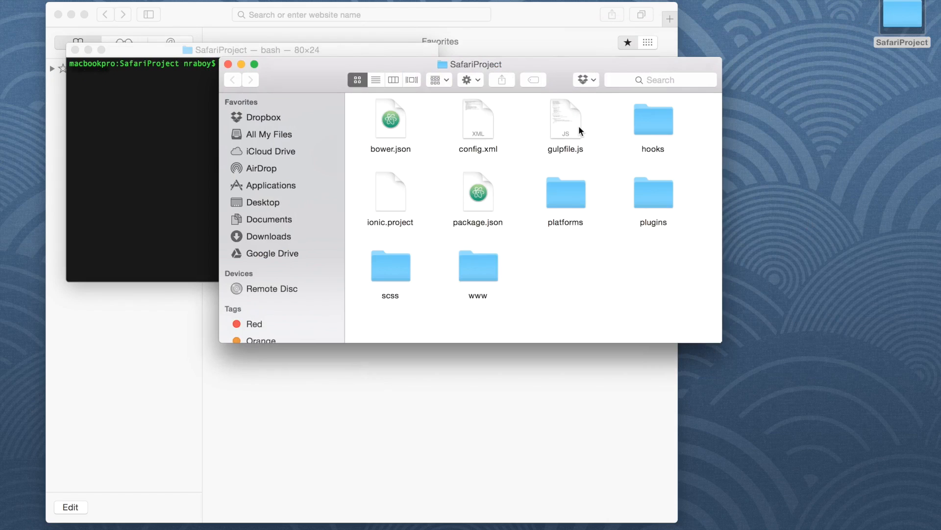
{"action": "mouse_move", "coordinate": [469, 278]}
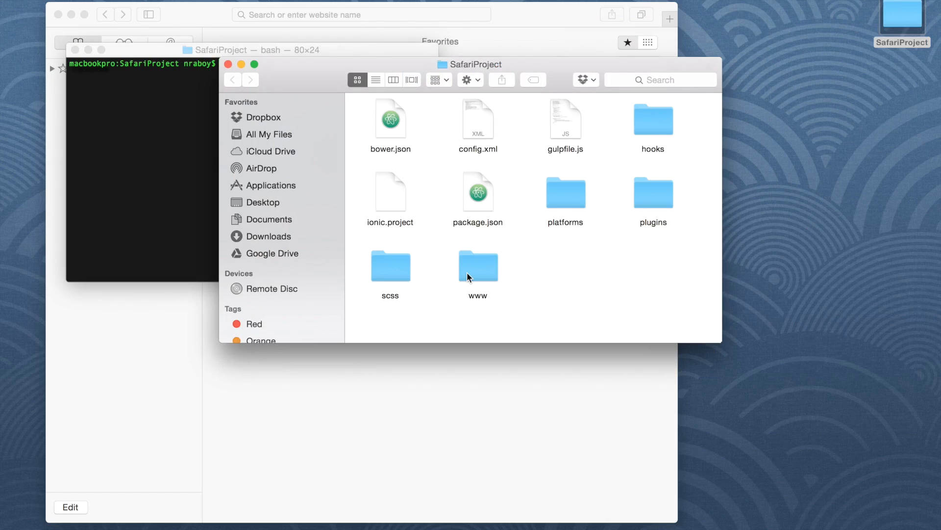
{"action": "double_click", "coordinate": [478, 266]}
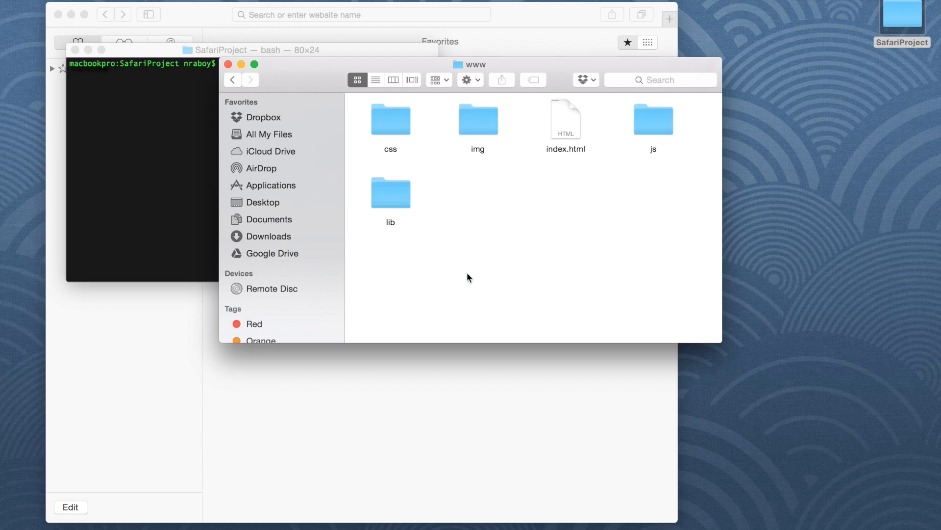
{"action": "right_click", "coordinate": [564, 119]}
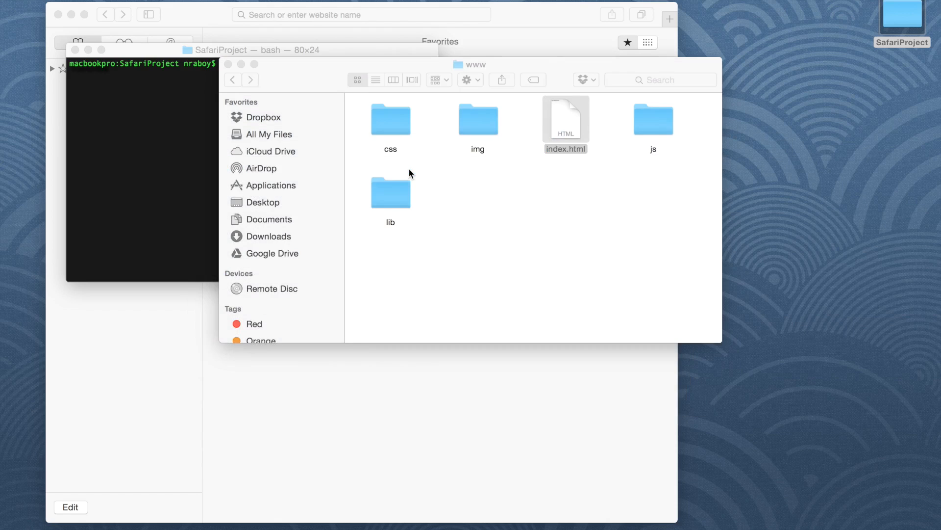
{"action": "double_click", "coordinate": [564, 118]}
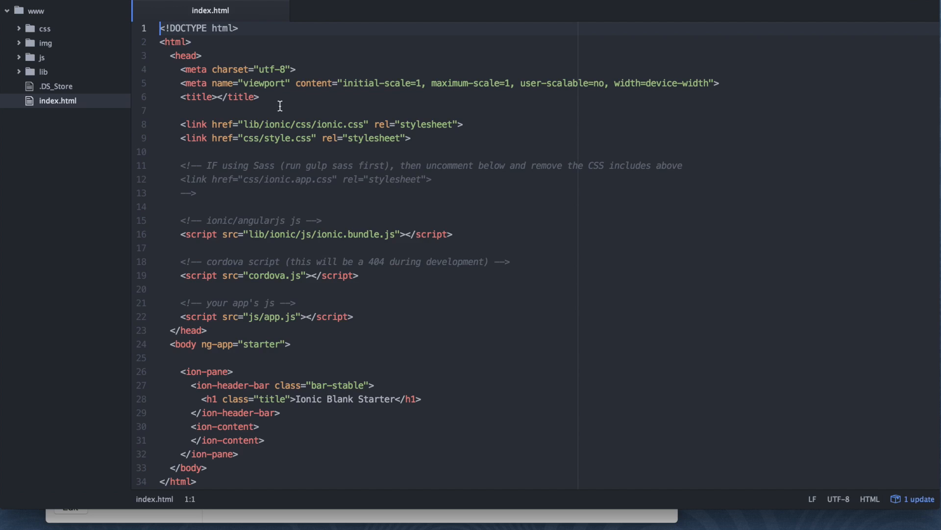
- Open app.js from the js folder and declare a MainController taking $scope
{"action": "left_click", "coordinate": [41, 57]}
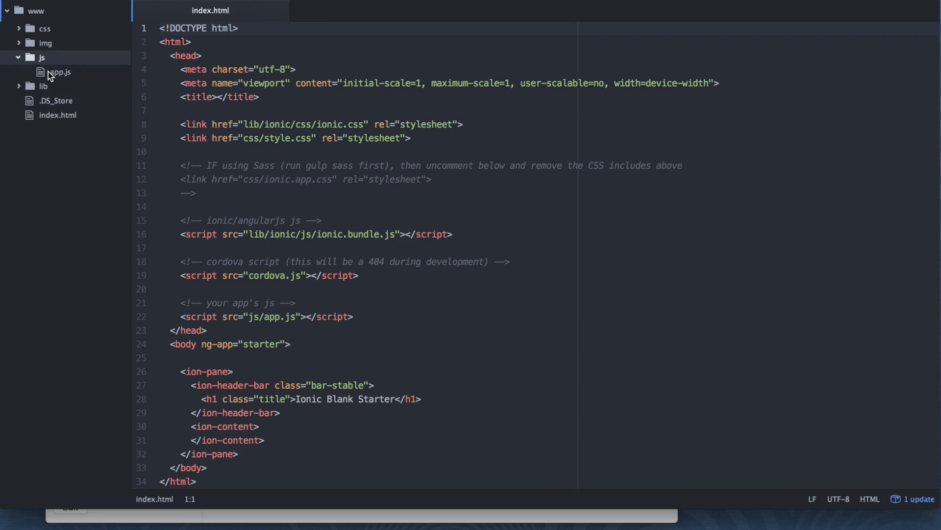
{"action": "left_click", "coordinate": [60, 72]}
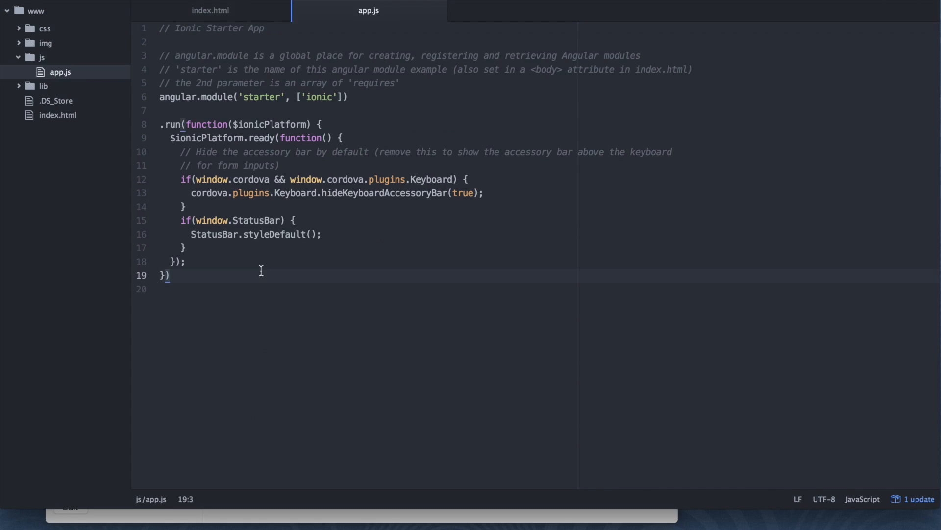
{"action": "type", "text": ".con"}
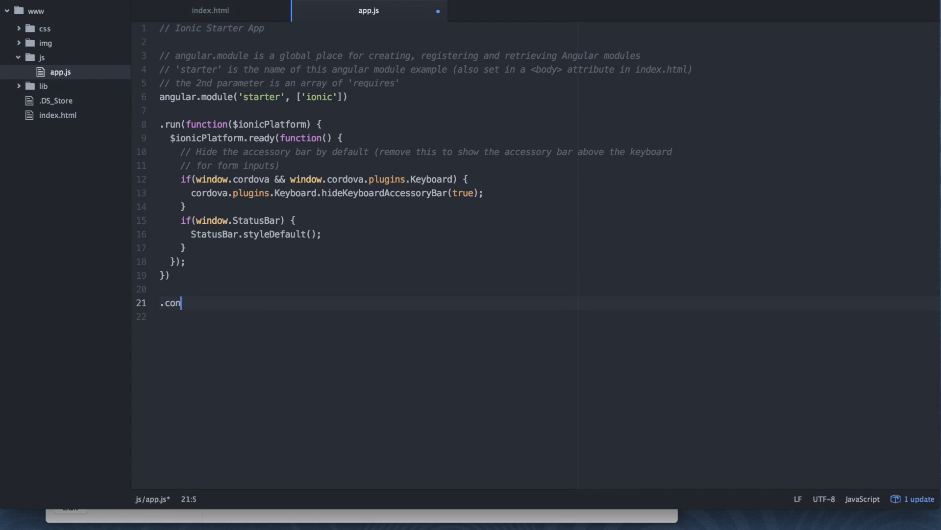
{"action": "type", "text": "troller(\"M\")"}
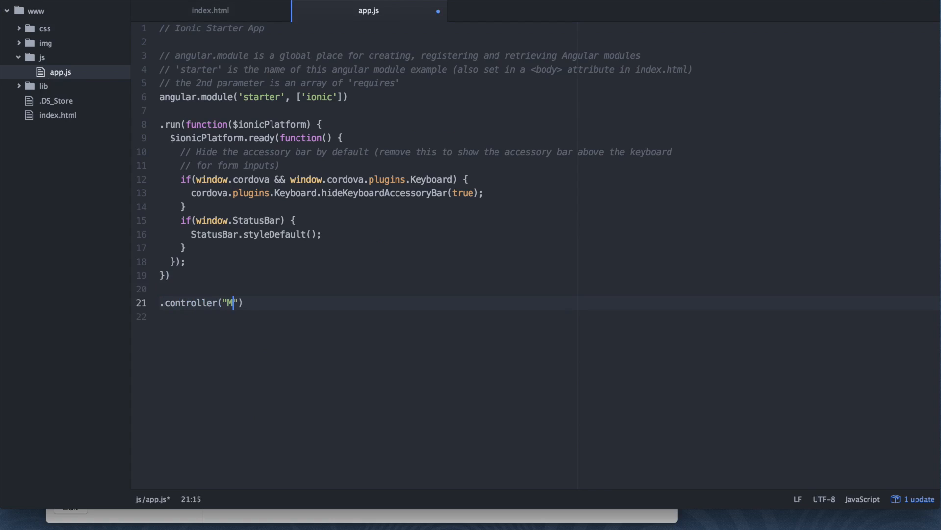
{"action": "type", "text": "ainController"}
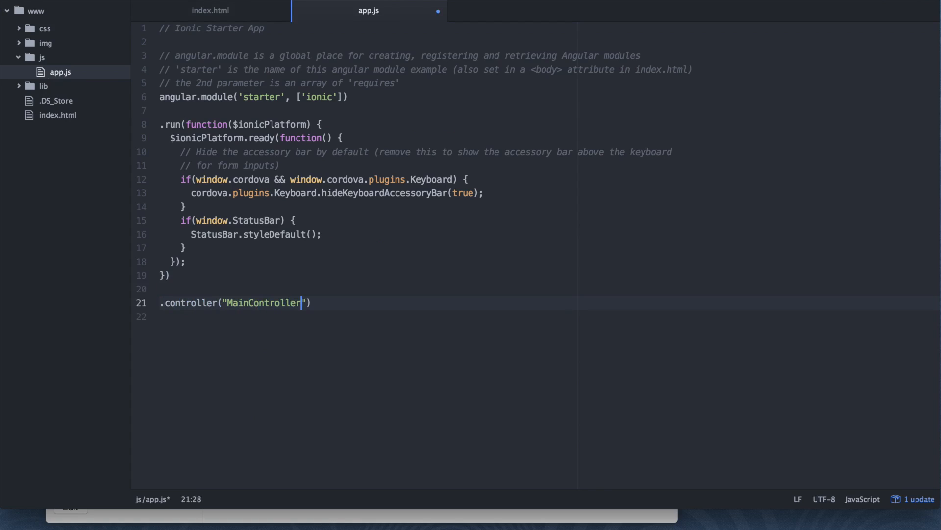
{"action": "type", "text": ", function("}
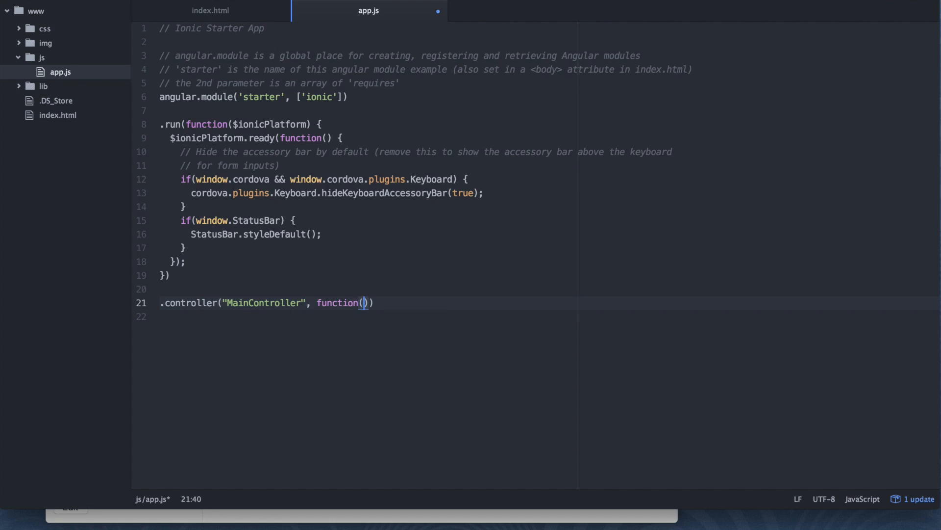
{"action": "type", "text": "$scope) {"}
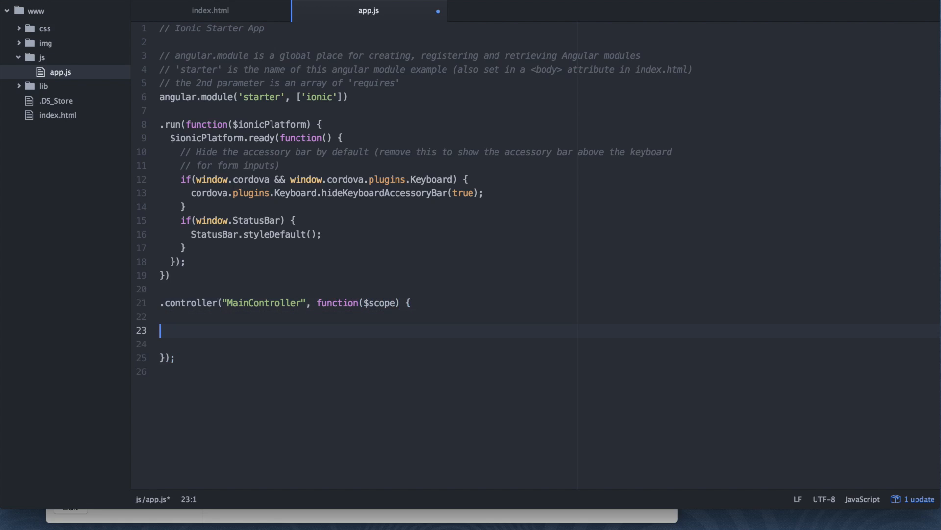
- Define $scope.showLog so it console.logs 'THIS IS AN EXAMPLE'
{"action": "type", "text": "$scope"}
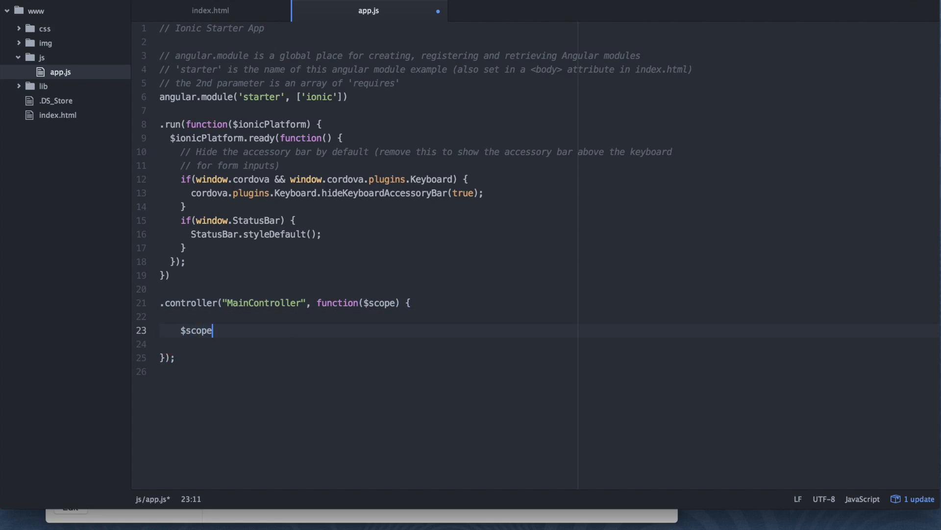
{"action": "type", "text": ".showLog = function() {"}
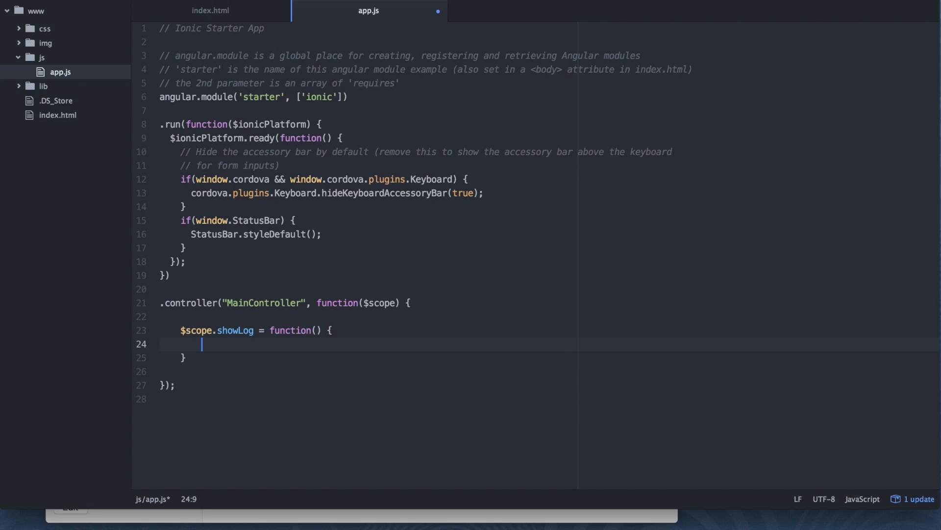
{"action": "type", "text": "console.log(\"T"}
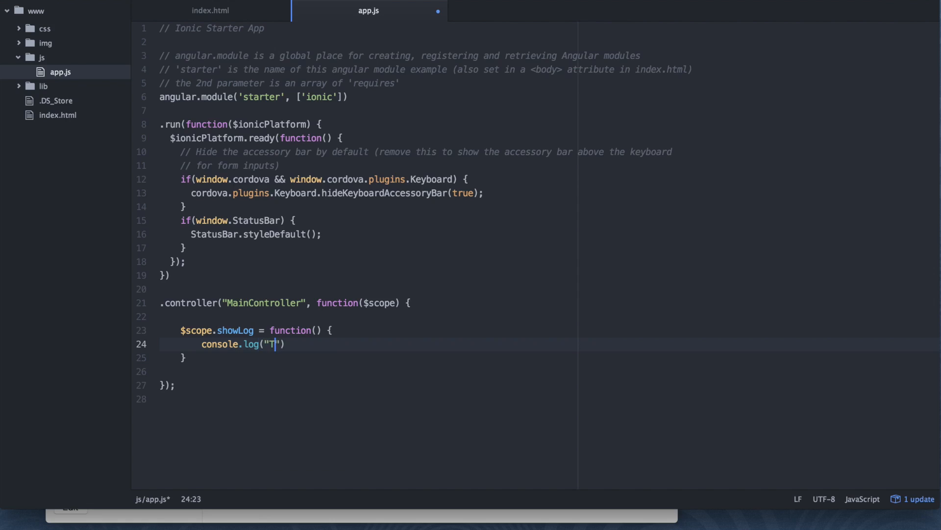
{"action": "type", "text": "HIS IS AN EXAMPLE"}
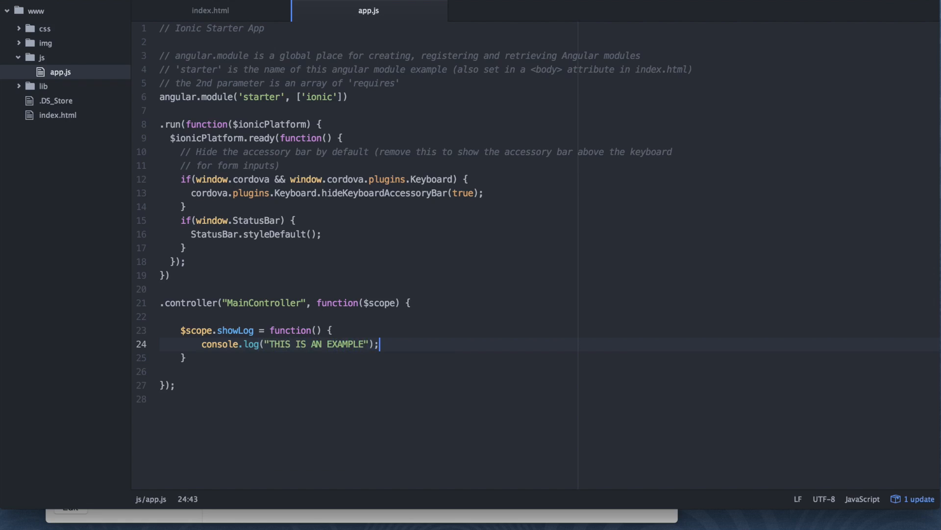
{"action": "mouse_move", "coordinate": [268, 349]}
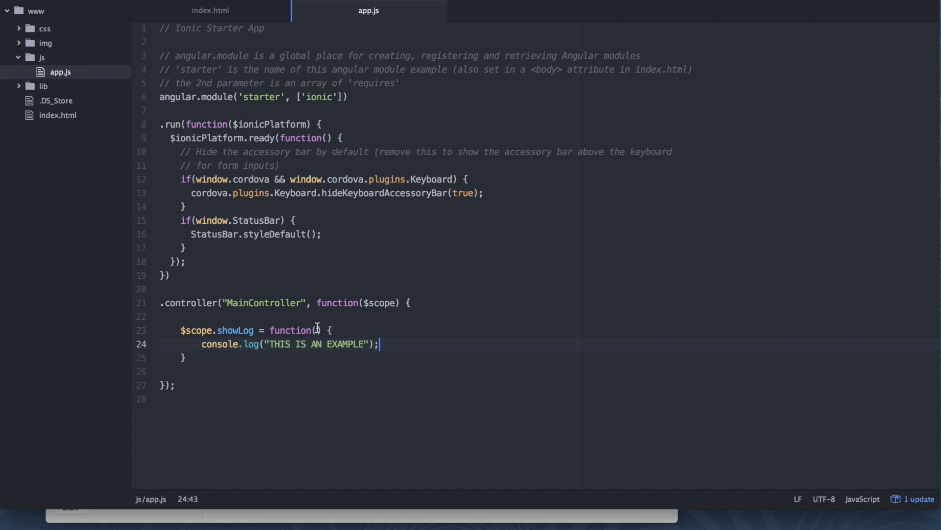
{"action": "mouse_move", "coordinate": [285, 331]}
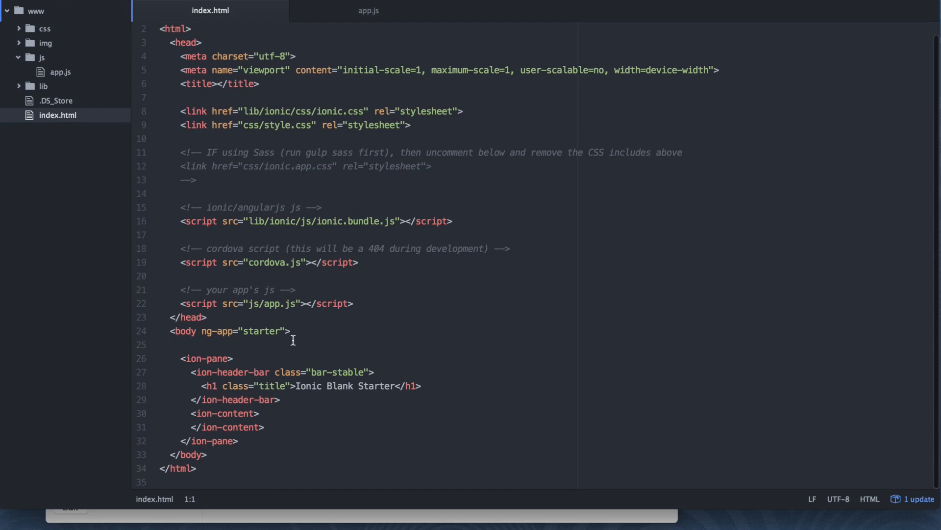
- Attach ng-controller="MainController" to the ion-content tag in index.html
{"action": "double_click", "coordinate": [226, 413]}
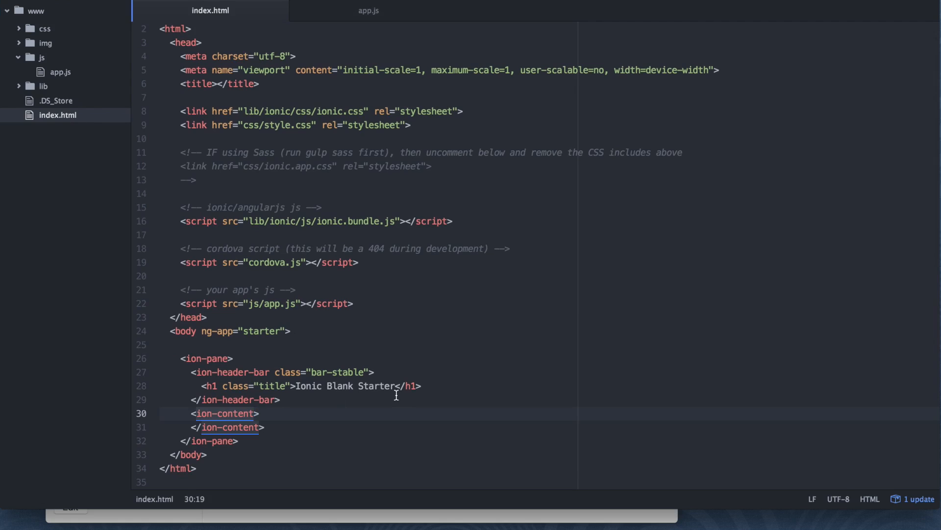
{"action": "type", "text": "ng-"}
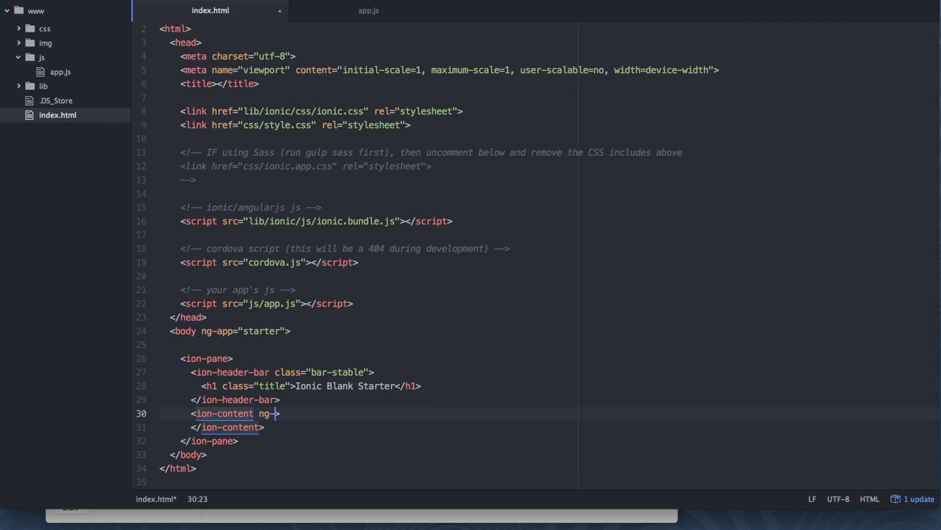
{"action": "type", "text": "controller=\"M"}
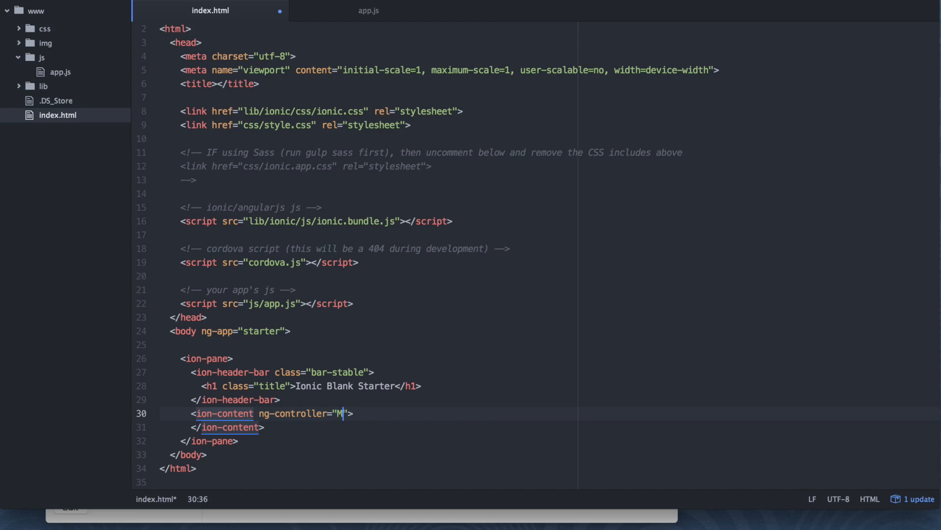
{"action": "type", "text": "ainController"}
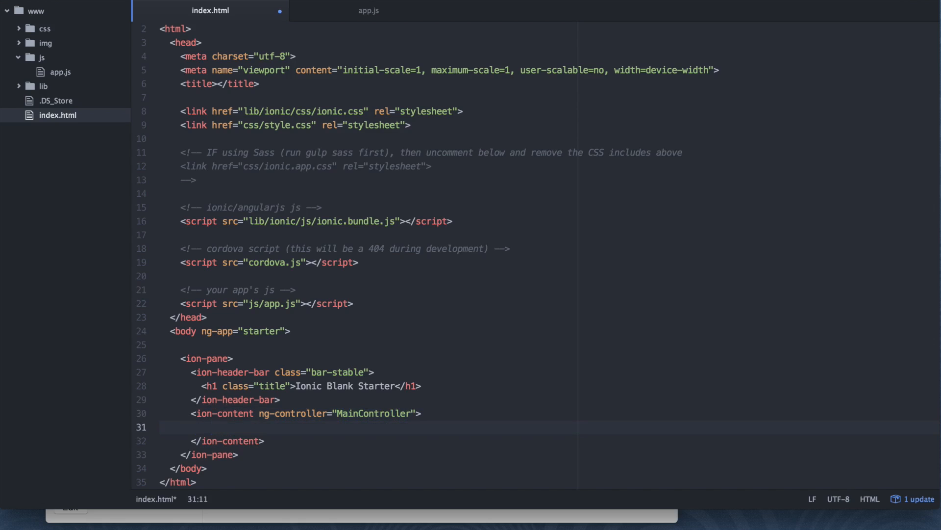
- Add a 'Show Log' button with class button and ng-click="showLog()" inside ion-content
{"action": "type", "text": "<button clas"}
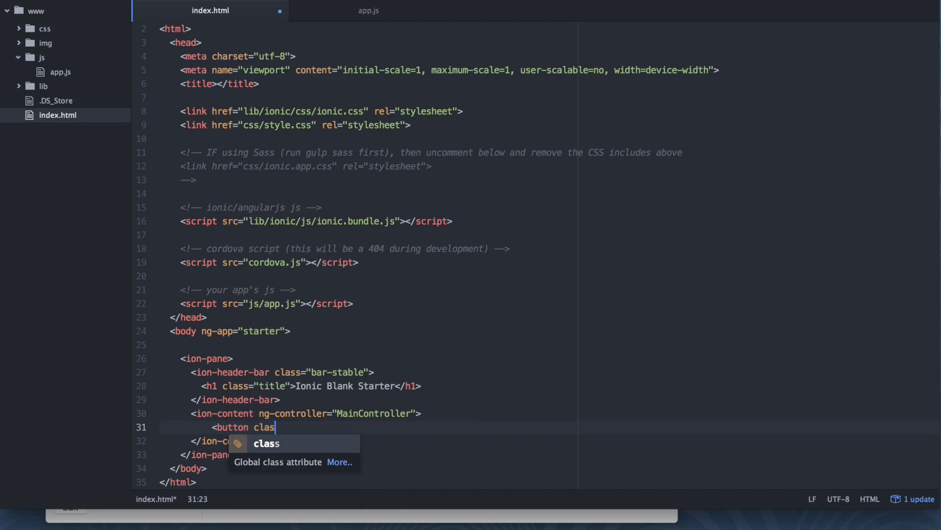
{"action": "type", "text": "s=\"button\""}
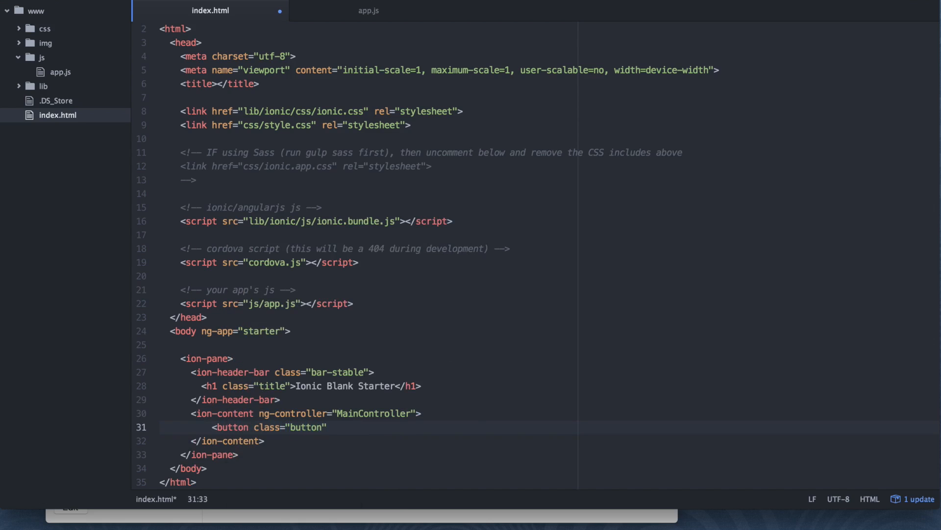
{"action": "type", "text": "ng-clic"}
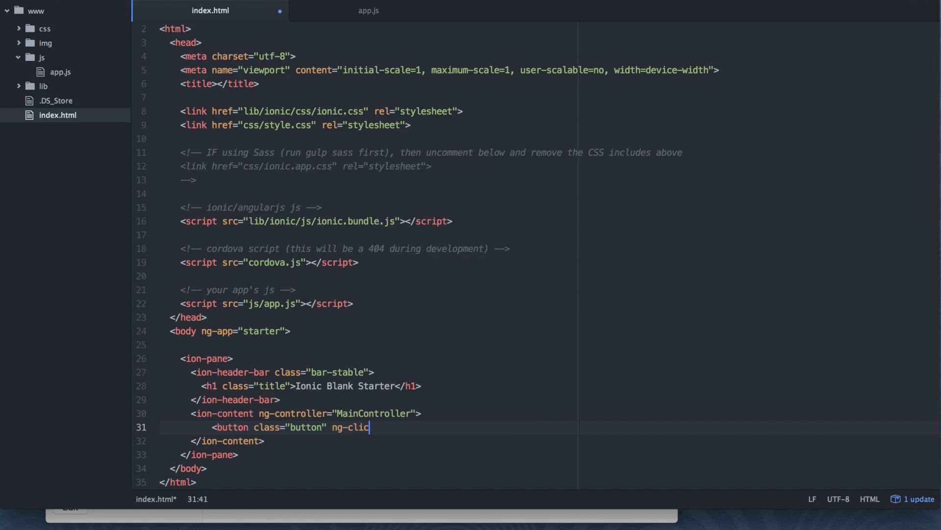
{"action": "type", "text": "k=\"show\""}
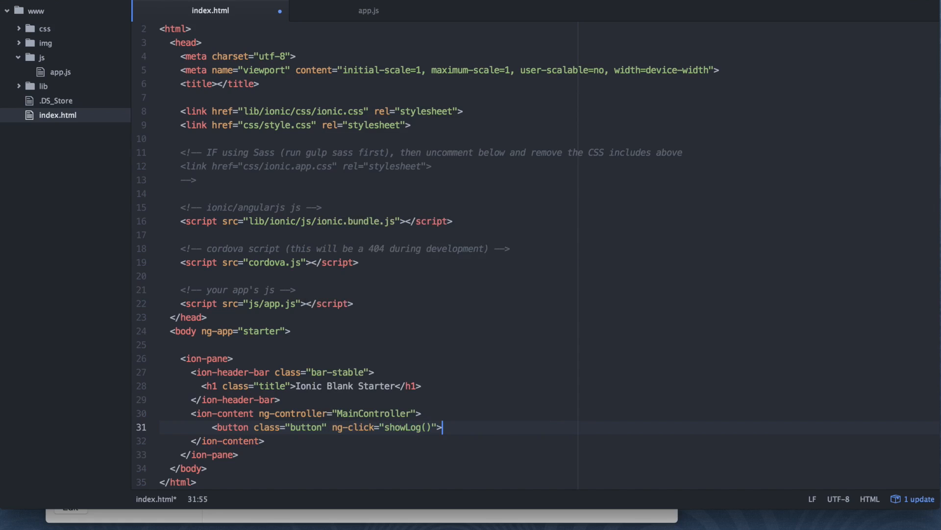
{"action": "type", "text": "Show"}
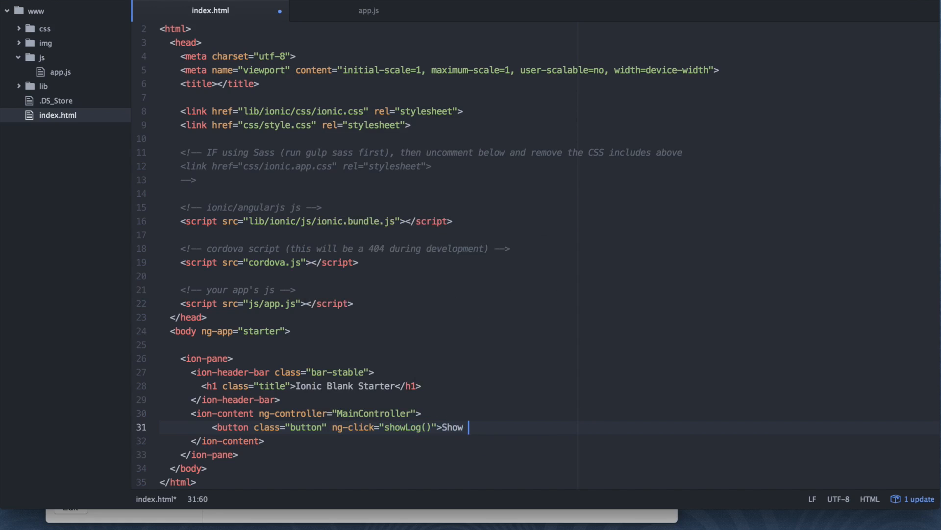
{"action": "type", "text": "Log</button>"}
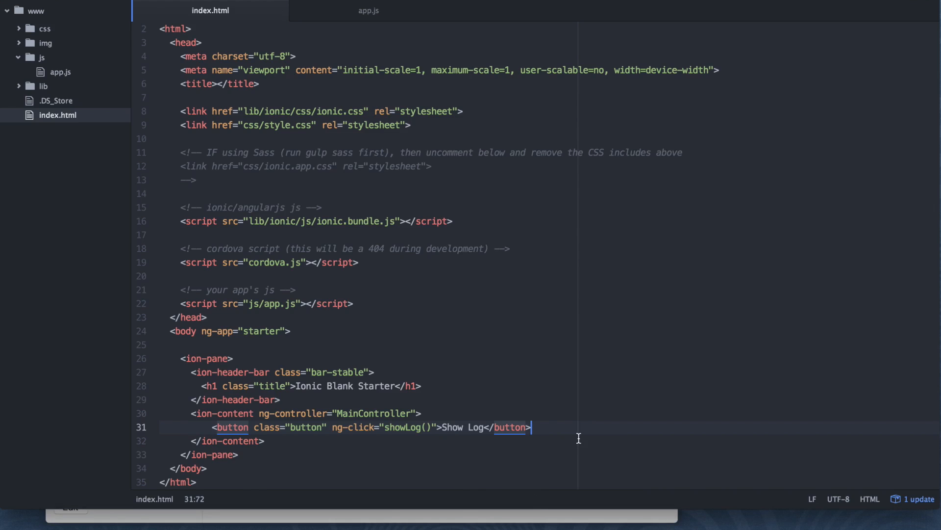
- Run 'ionic build ios' in Terminal and see it fail on the Xcode license admin-privileges error
{"action": "key", "text": "cmd+tab"}
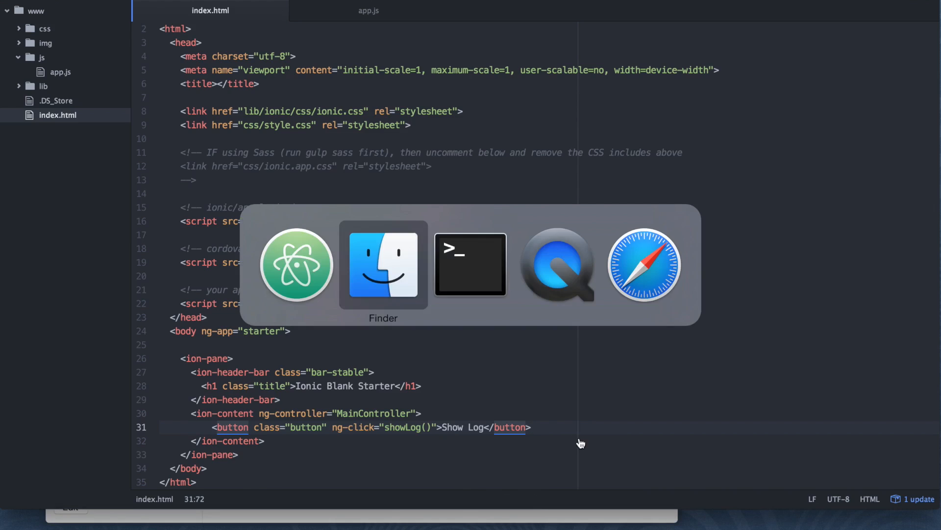
{"action": "left_click", "coordinate": [469, 263]}
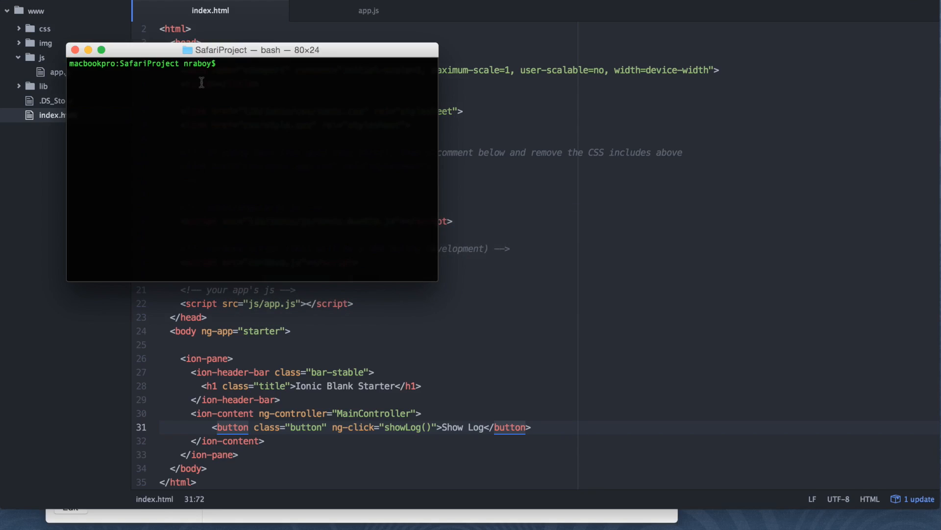
{"action": "type", "text": "ionic build"}
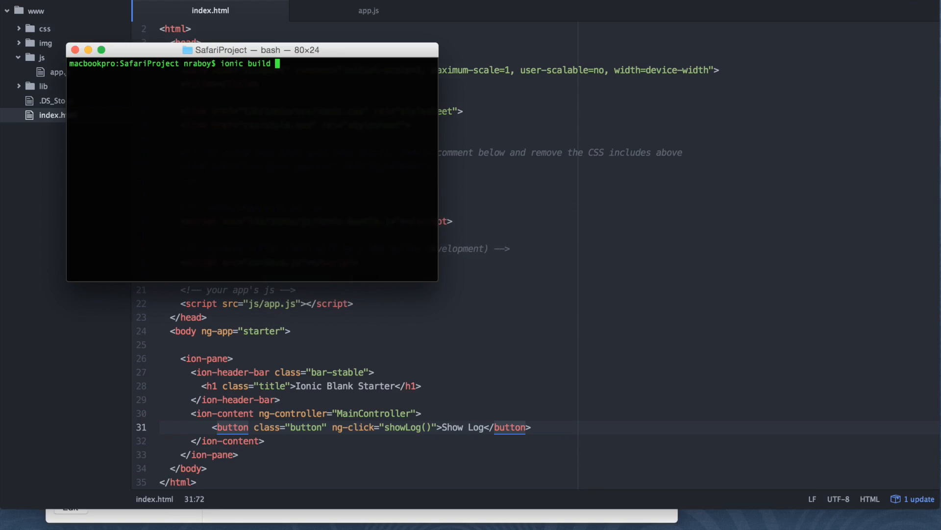
{"action": "type", "text": "ios"}
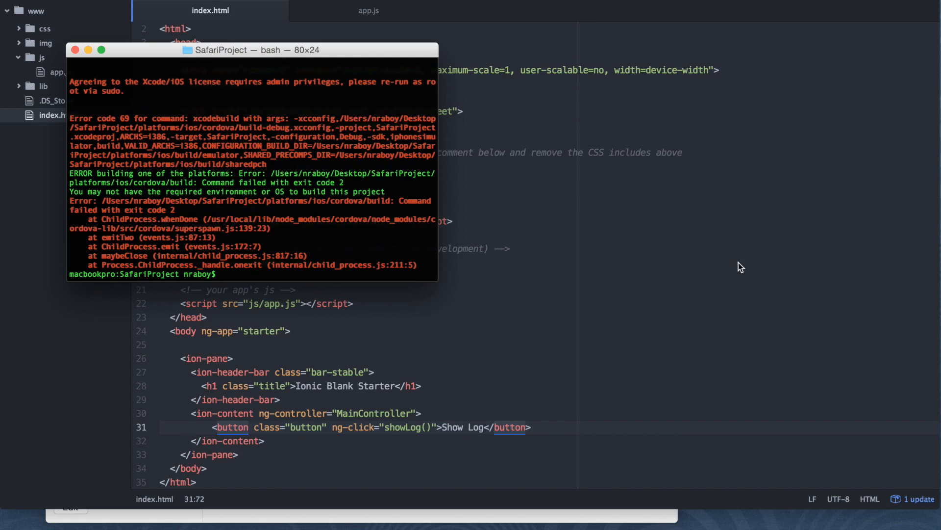
{"action": "mouse_move", "coordinate": [778, 365]}
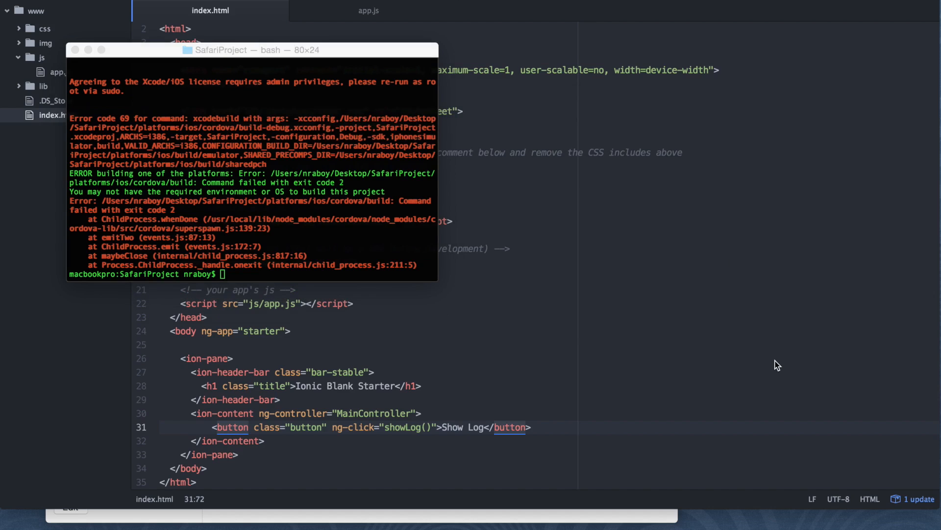
{"action": "left_click", "coordinate": [589, 277]}
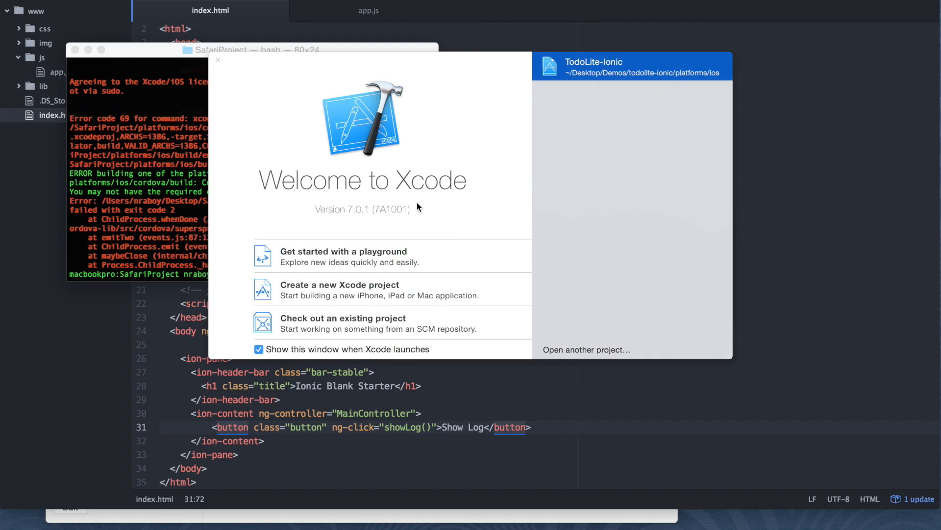
- Quit Xcode after its welcome window appears, returning to a cleared Terminal prompt
{"action": "key", "text": "cmd+tab"}
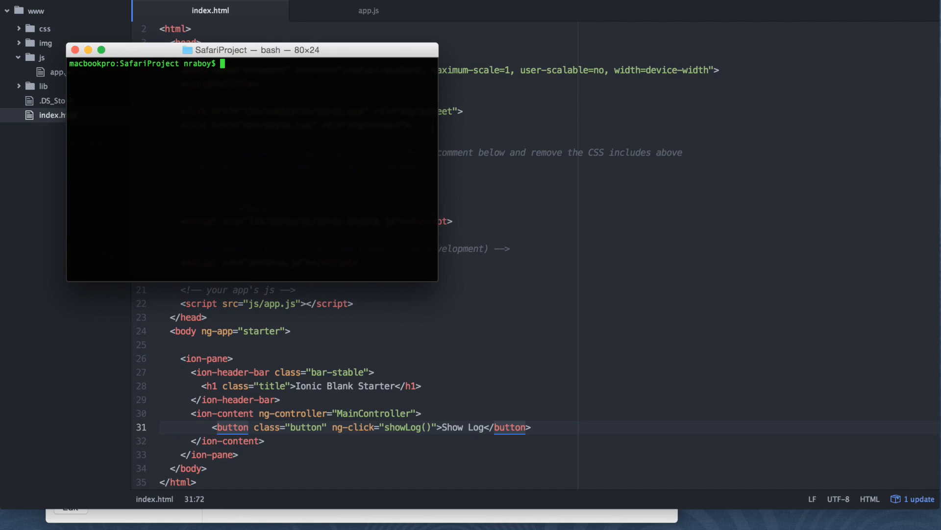
{"action": "type", "text": "ion"}
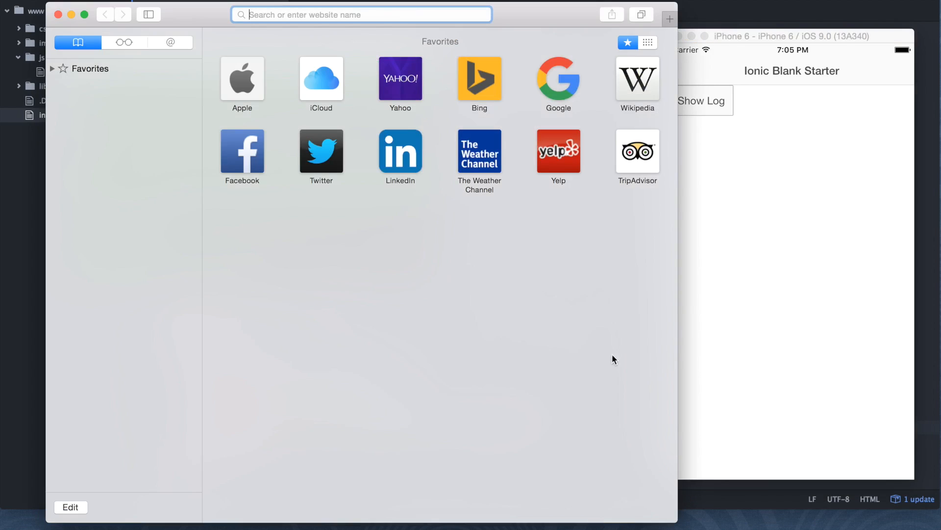
{"action": "mouse_move", "coordinate": [384, 286]}
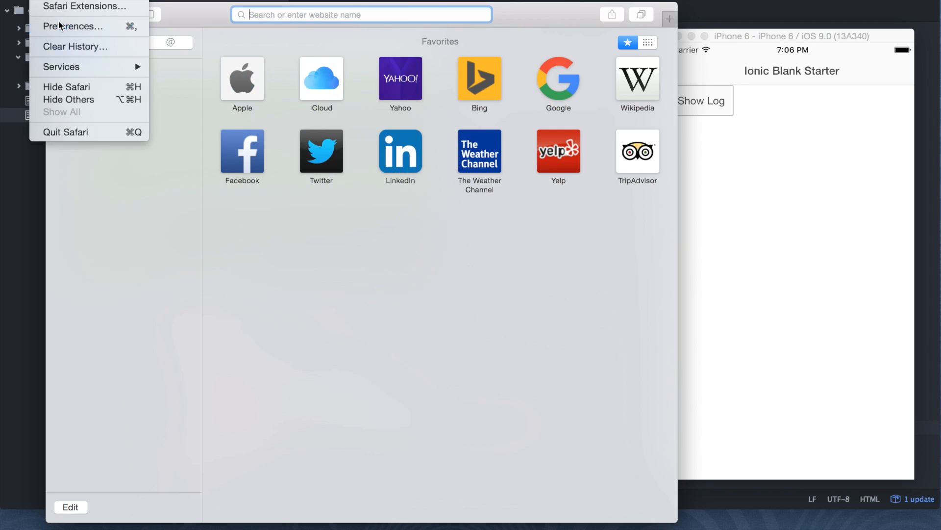
- Confirm 'Show Develop menu in menu bar' is checked in Safari's Advanced preferences
{"action": "left_click", "coordinate": [74, 25]}
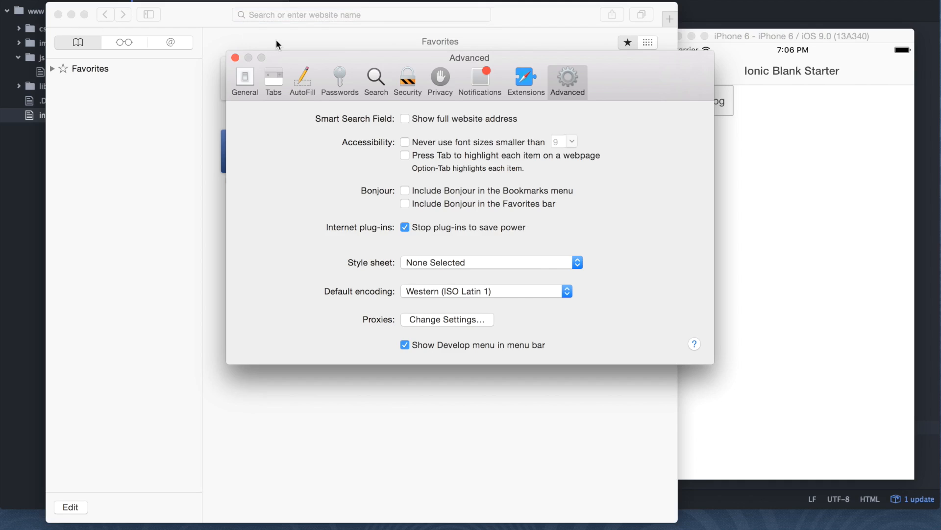
{"action": "mouse_move", "coordinate": [411, 355]}
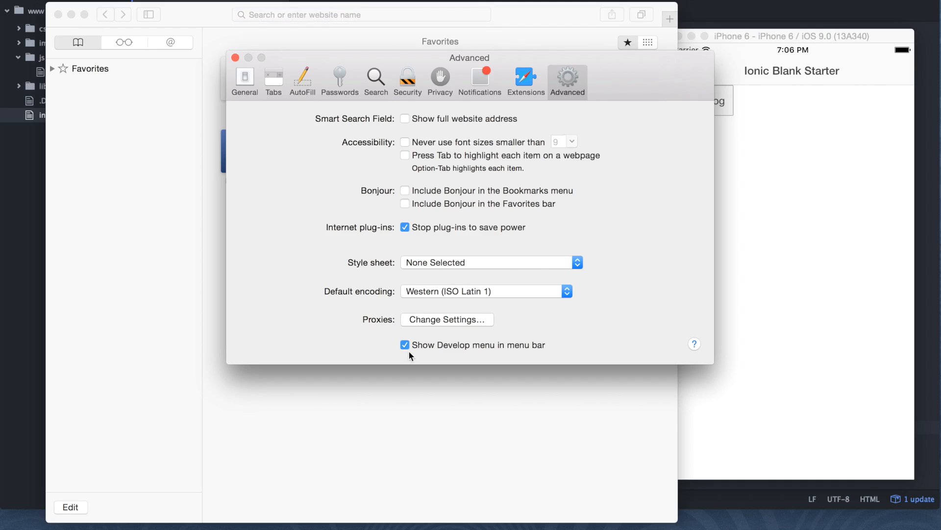
{"action": "mouse_move", "coordinate": [464, 353]}
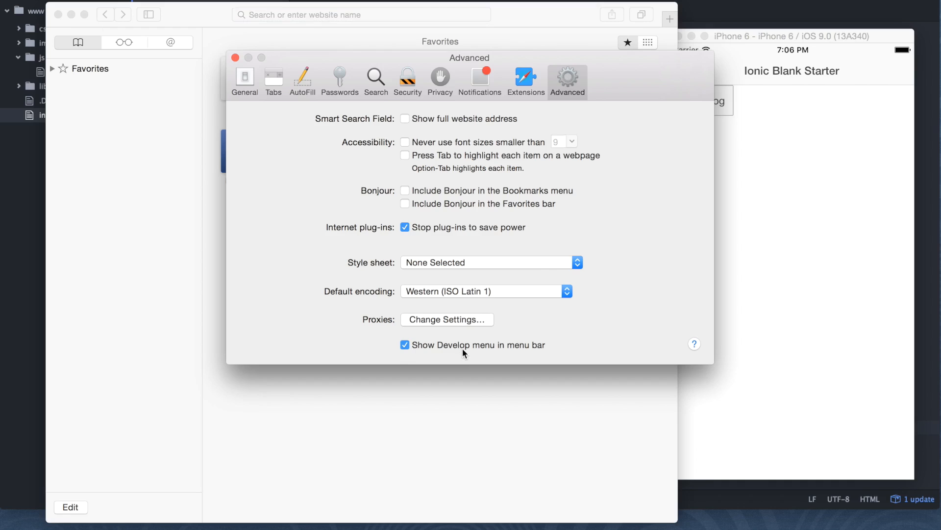
{"action": "mouse_move", "coordinate": [230, 114]}
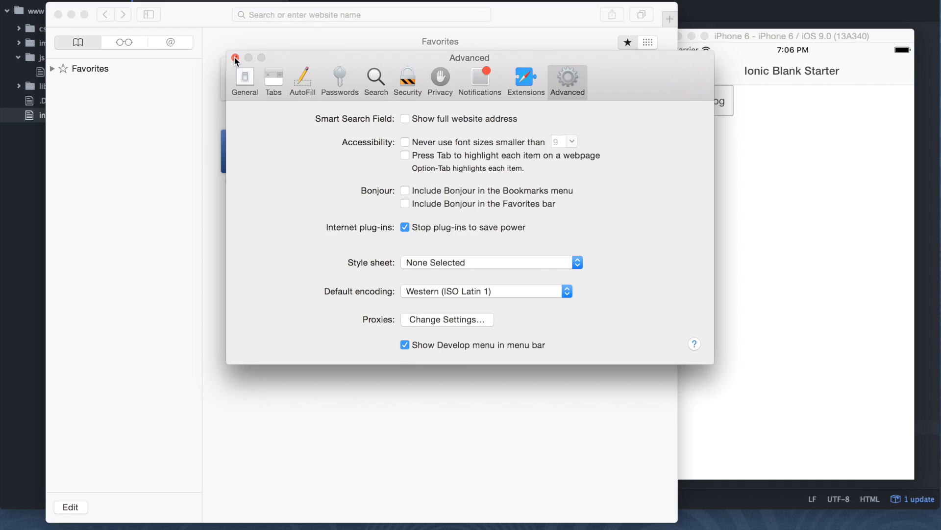
{"action": "left_click", "coordinate": [235, 58]}
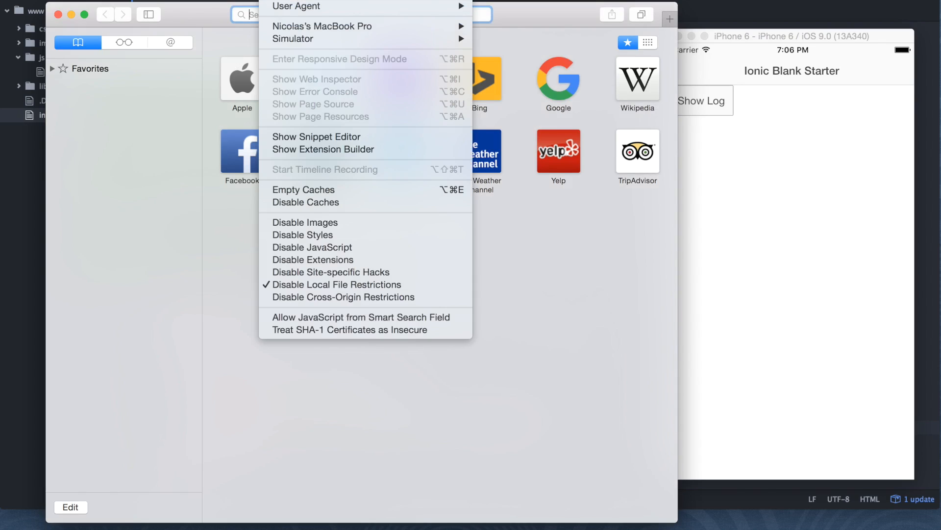
{"action": "mouse_move", "coordinate": [323, 26]}
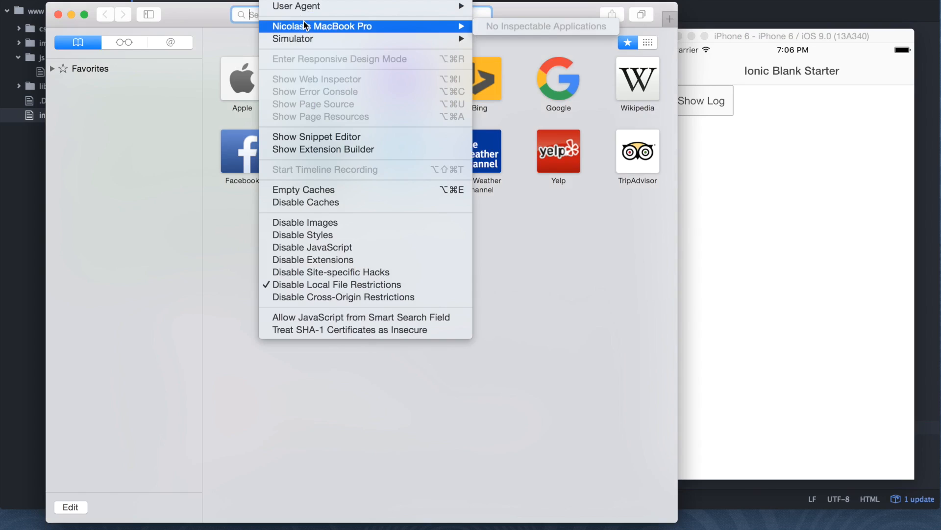
{"action": "mouse_move", "coordinate": [311, 38]}
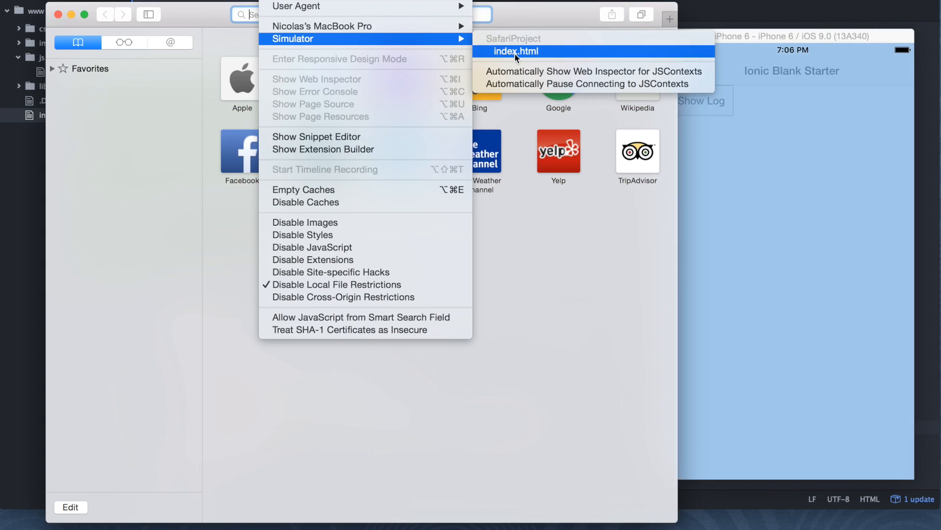
- Open Web Inspector on the Simulator's index.html and switch to its Console
{"action": "left_click", "coordinate": [514, 51]}
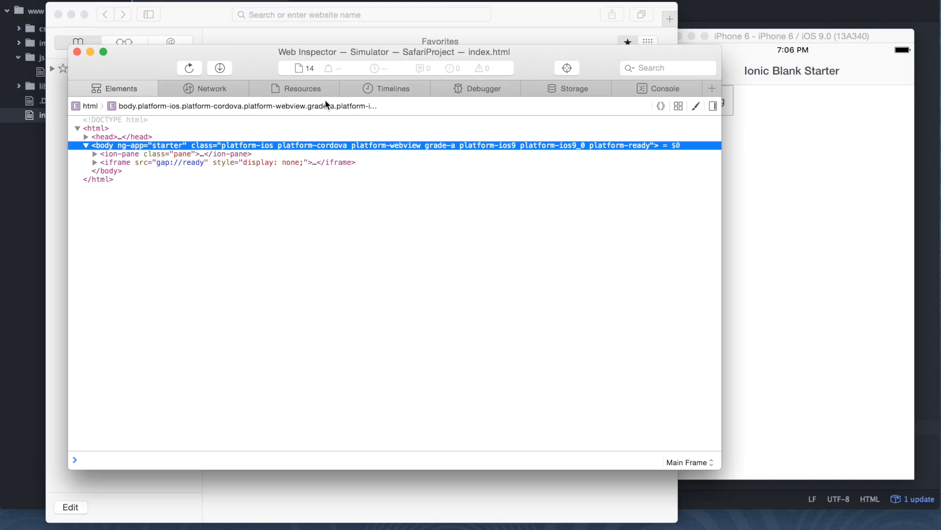
{"action": "left_click", "coordinate": [665, 88]}
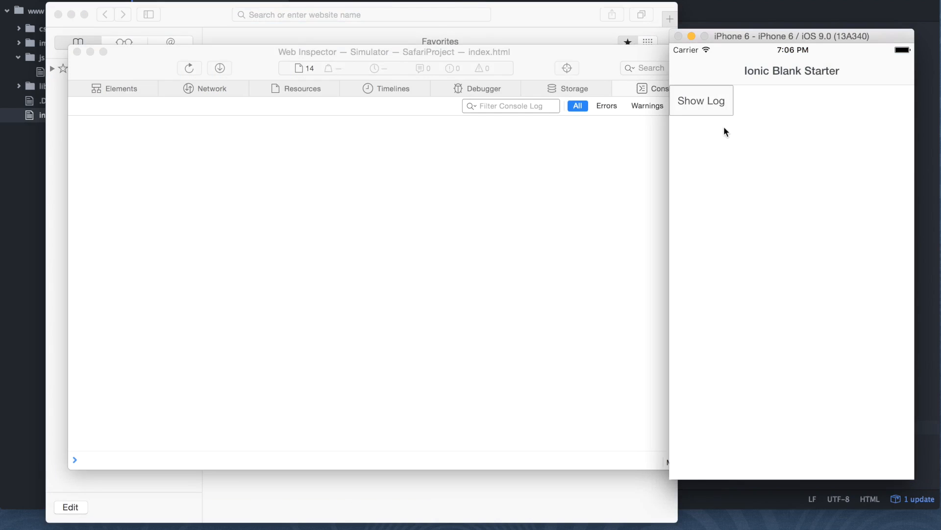
- Tap Show Log in the simulator so 'THIS IS AN EXAMPLE' appears in the console
{"action": "left_click", "coordinate": [701, 100]}
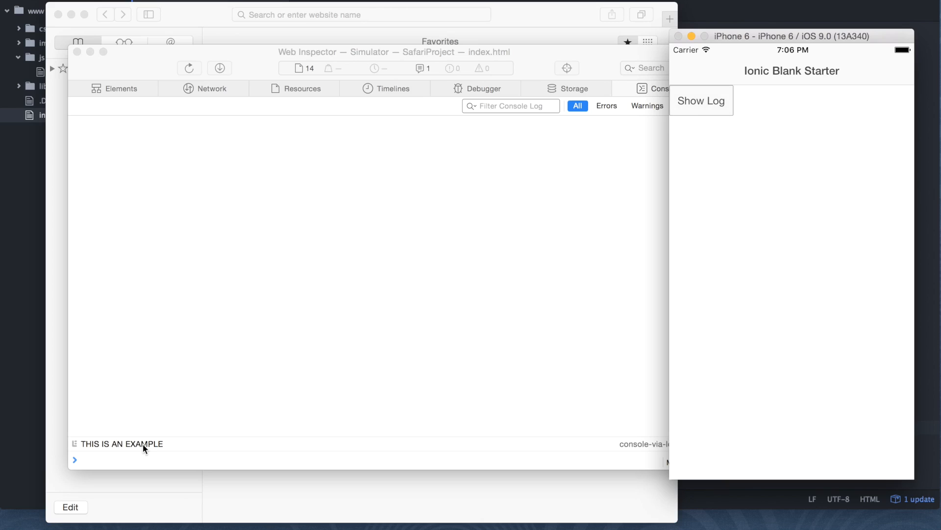
{"action": "mouse_move", "coordinate": [273, 405]}
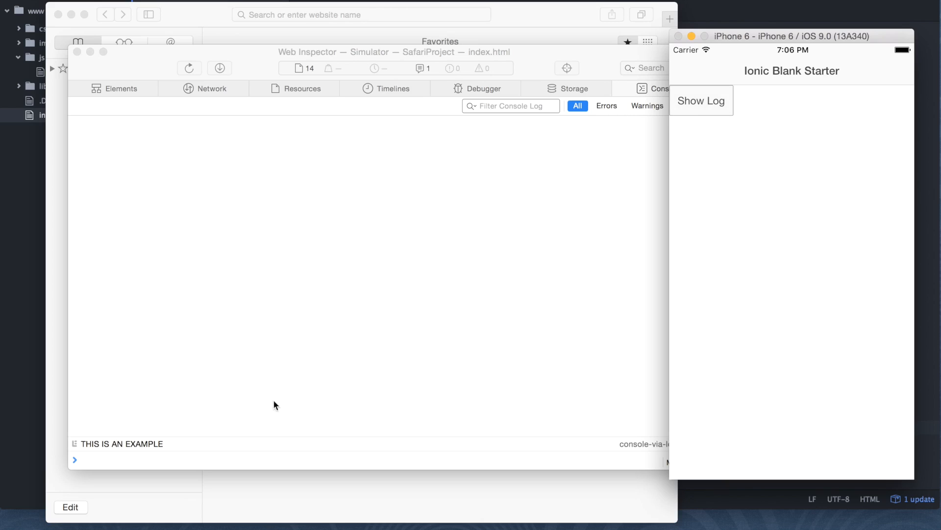
{"action": "mouse_move", "coordinate": [446, 271]}
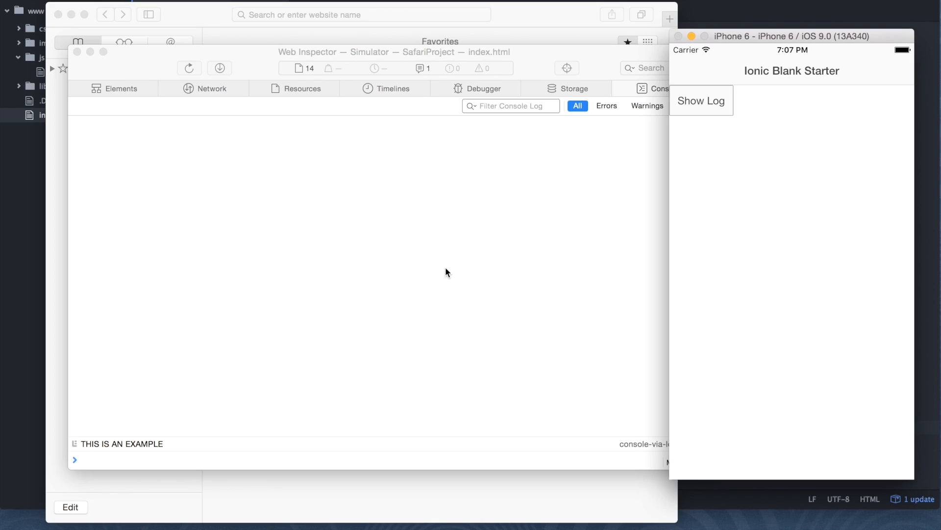
{"action": "mouse_move", "coordinate": [515, 253]}
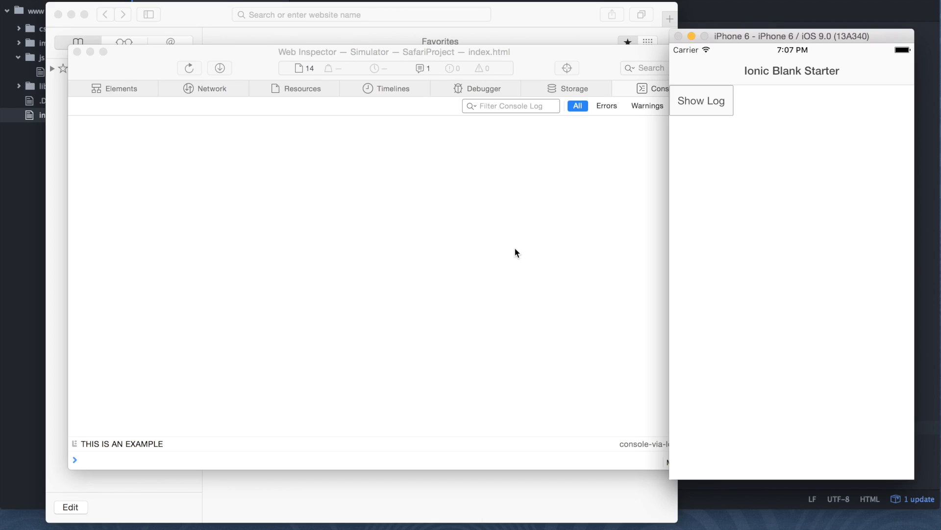
{"action": "mouse_move", "coordinate": [657, 220]}
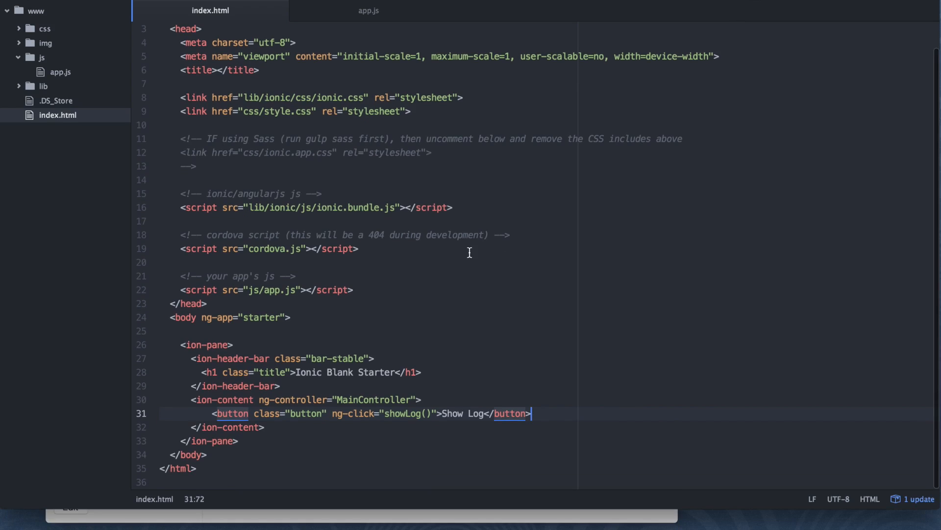
- In app.js set $rootScope.test = "blah blah blah" inside MainController and save
{"action": "left_click", "coordinate": [369, 10]}
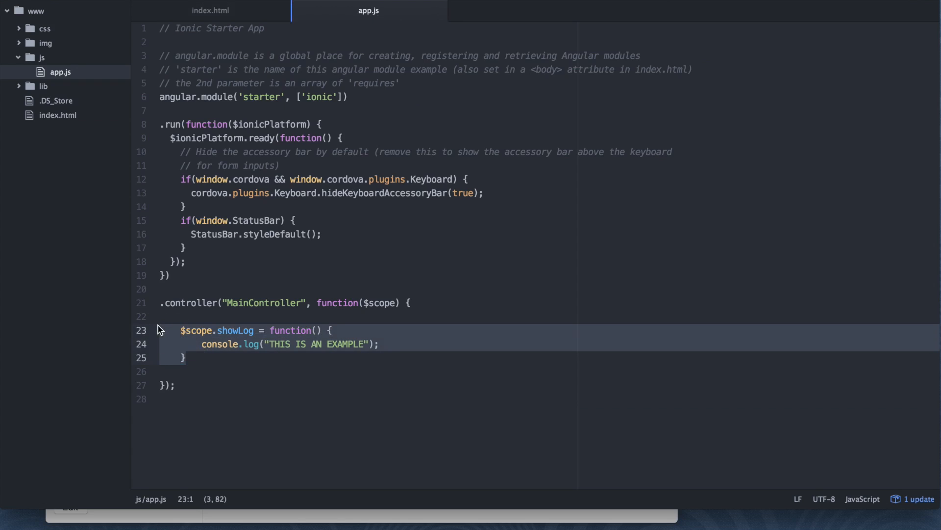
{"action": "type", "text": "$ro"}
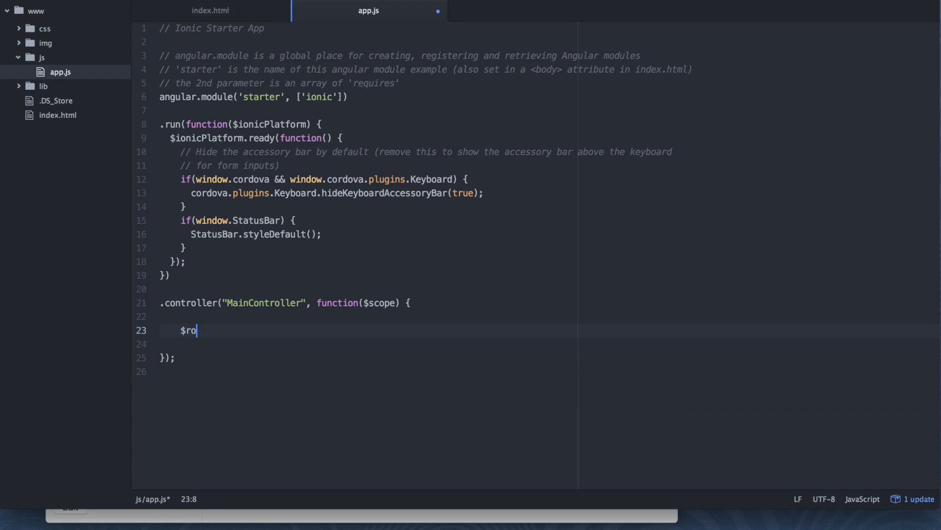
{"action": "type", "text": "otScope.t"}
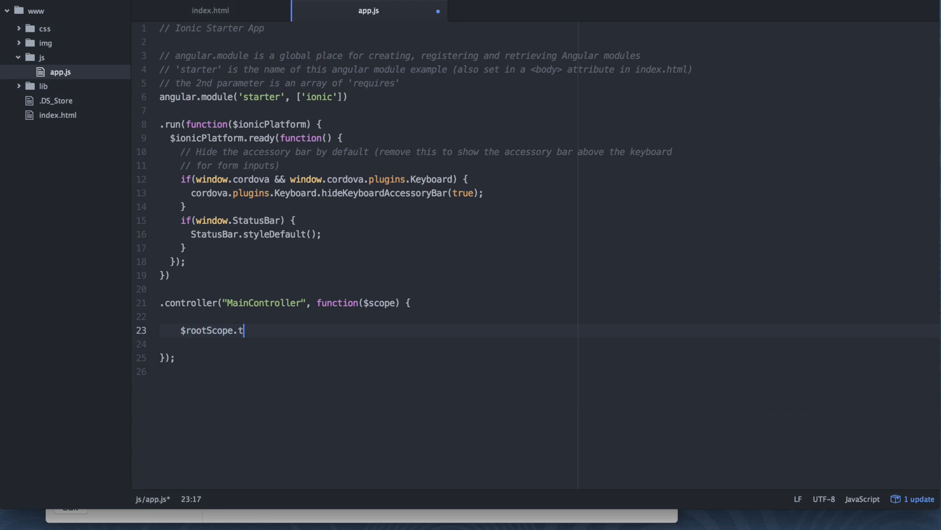
{"action": "type", "text": "est = \"blah b"}
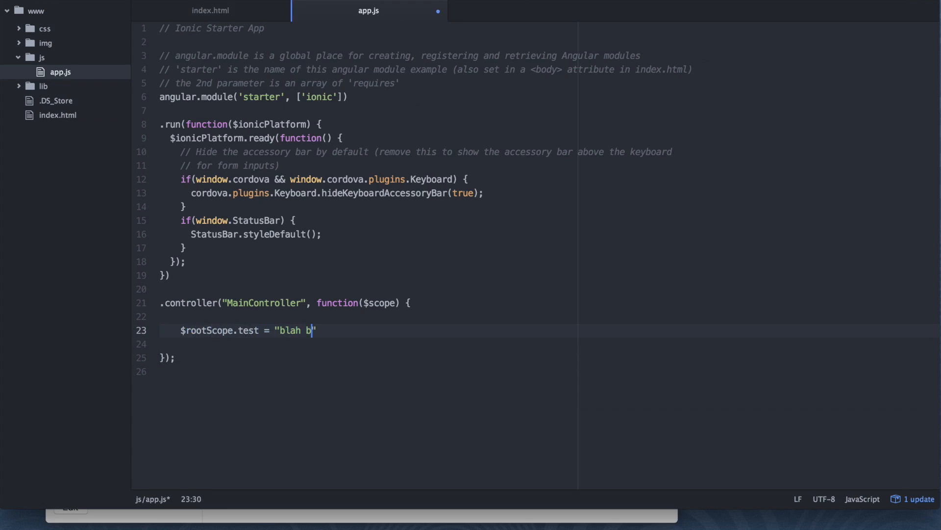
{"action": "type", "text": "lah blah\";"}
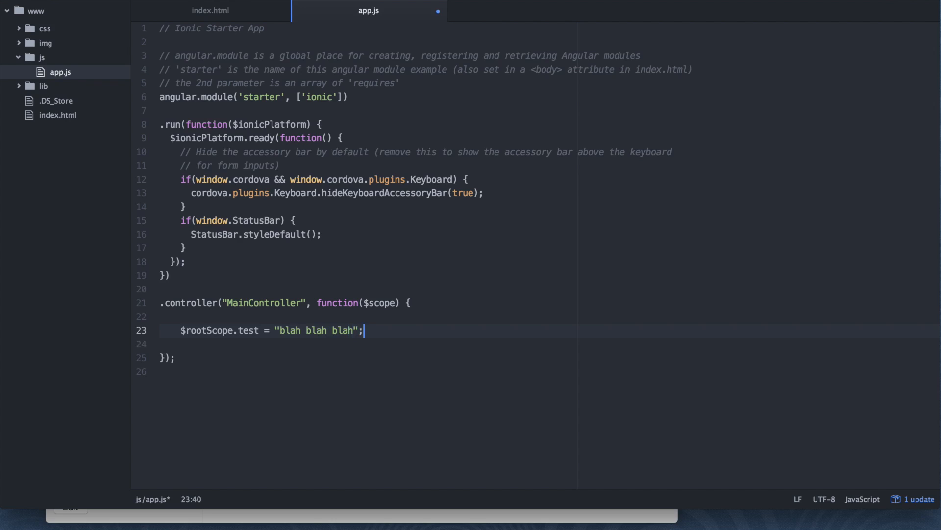
{"action": "key", "text": "cmd+s"}
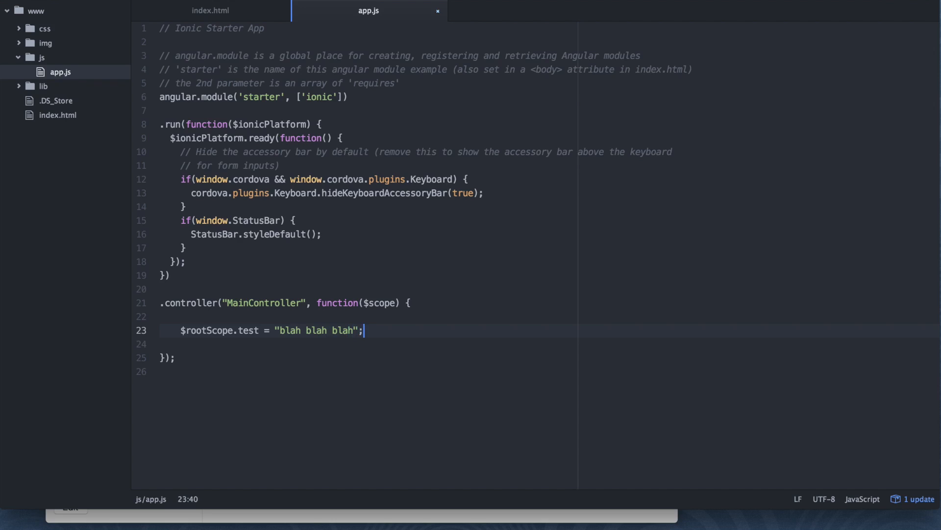
- Highlight the $rootScope name, then return to index.html at the ion-content line
{"action": "double_click", "coordinate": [207, 330]}
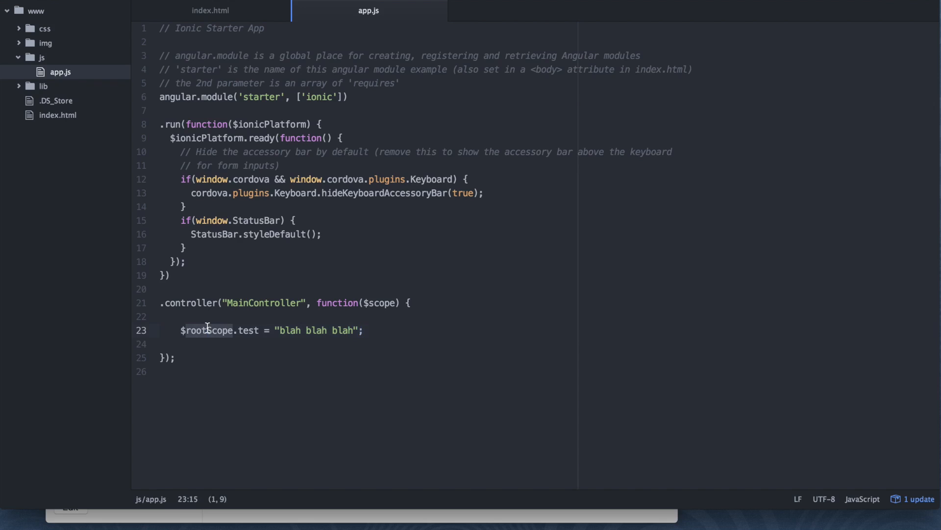
{"action": "double_click", "coordinate": [383, 303]}
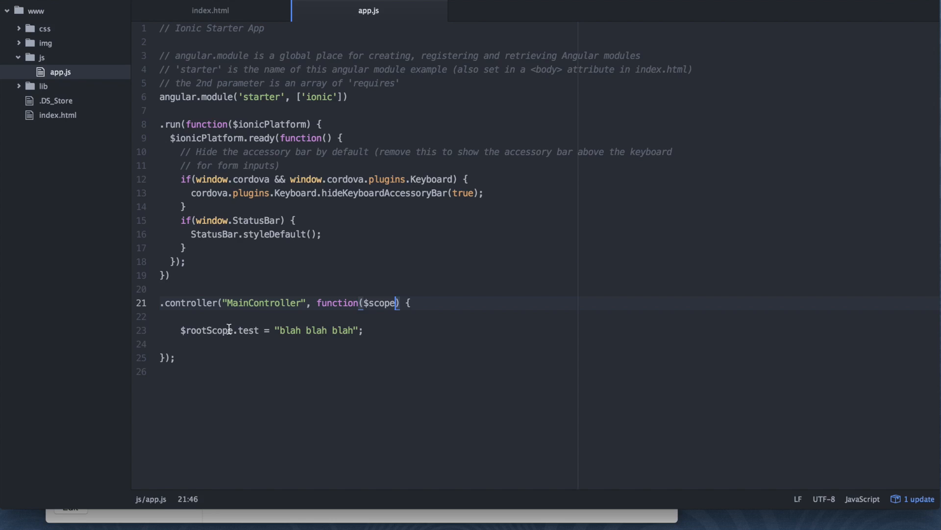
{"action": "mouse_move", "coordinate": [238, 16]}
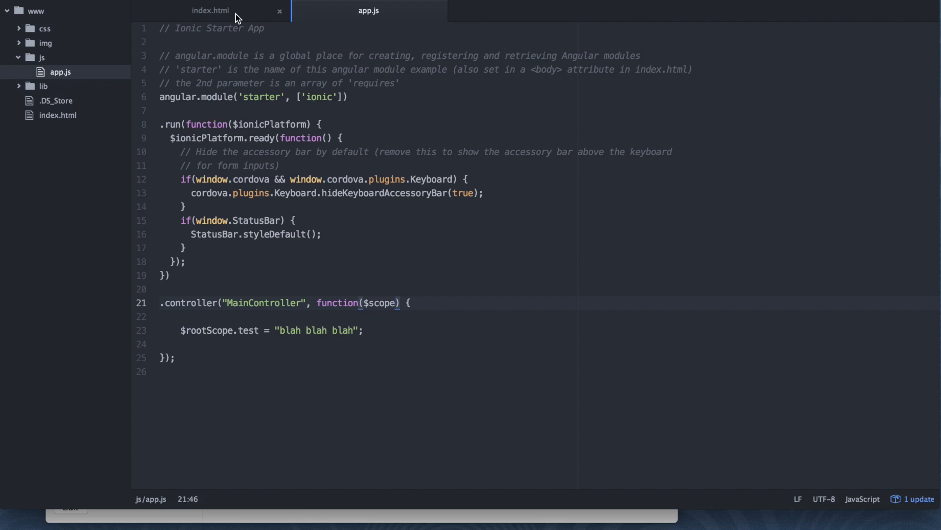
{"action": "left_click", "coordinate": [210, 9]}
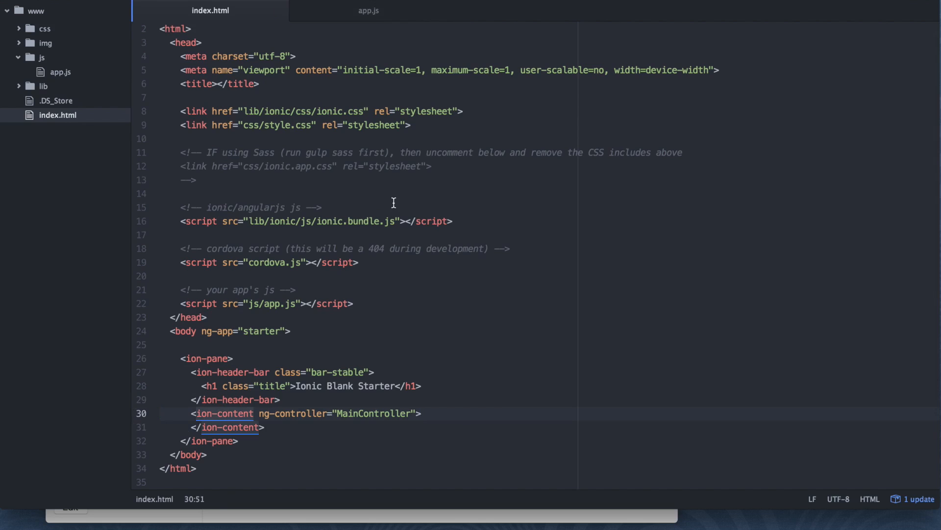
{"action": "left_click", "coordinate": [421, 413]}
{"action": "type", "text": "ionic emulate ios"}
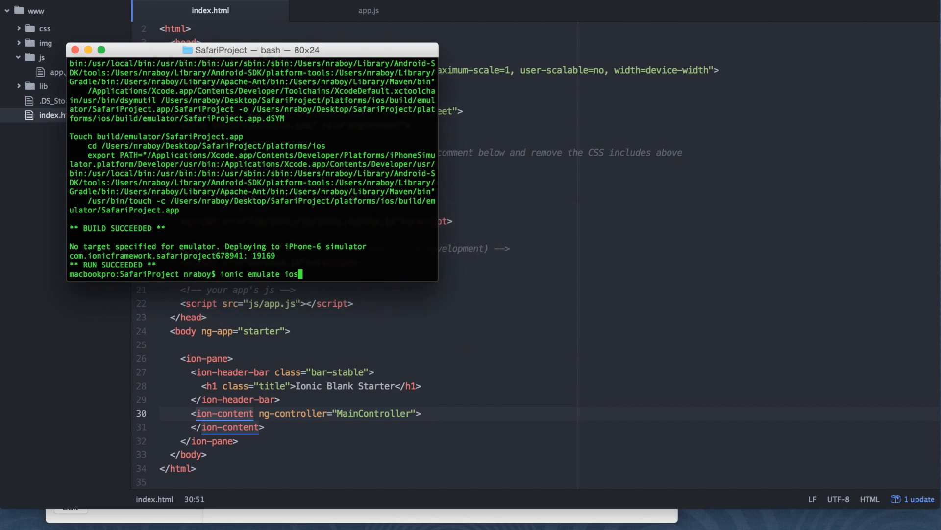
- Run 'ionic emulate ios' until RUN SUCCEEDED, then bring the iPhone 6 simulator forward
{"action": "key", "text": "Return"}
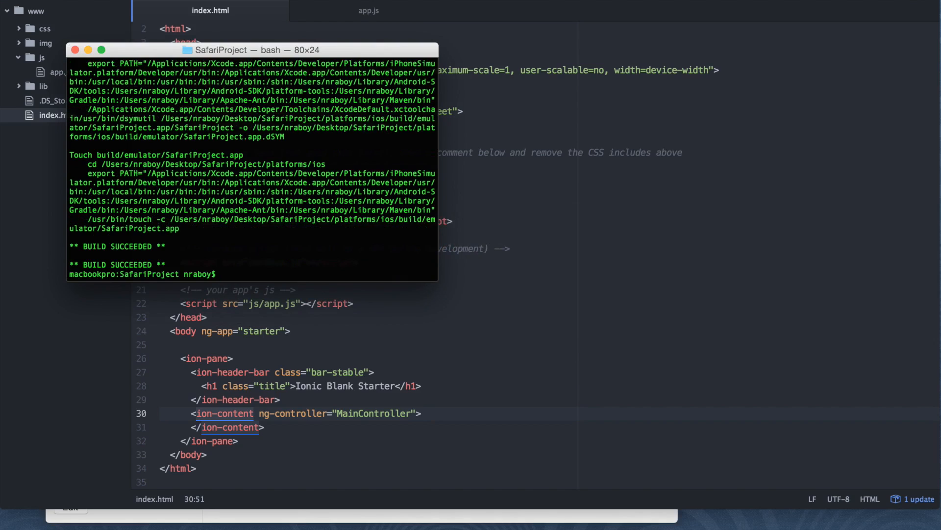
{"action": "type", "text": "ioni"}
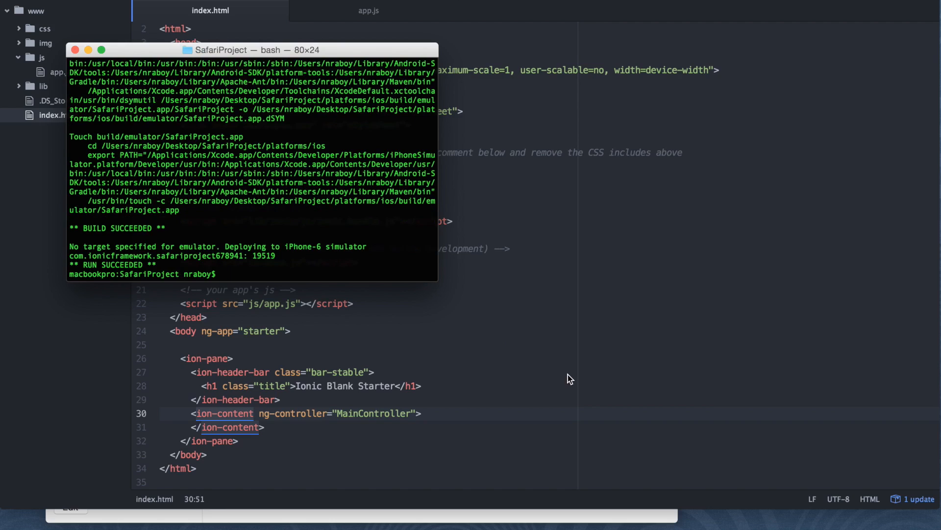
{"action": "mouse_move", "coordinate": [603, 383]}
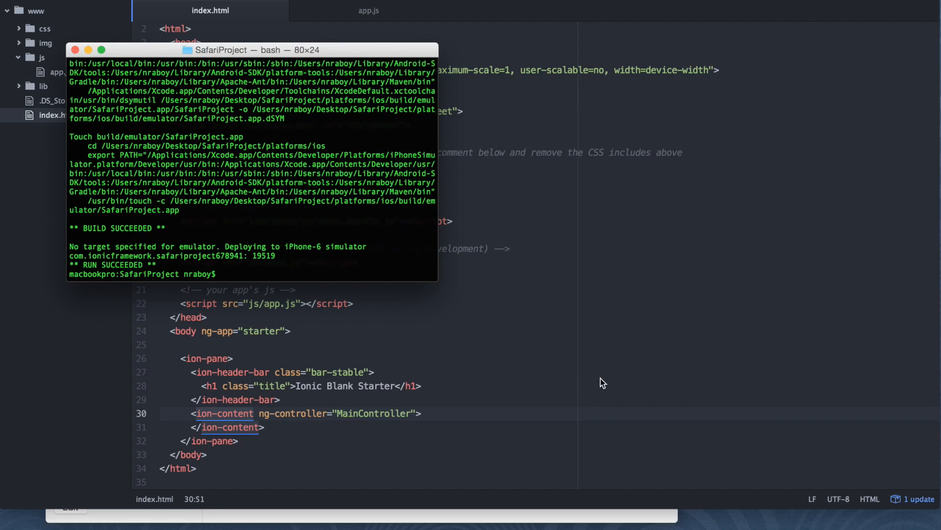
{"action": "key", "text": "cmd+tab"}
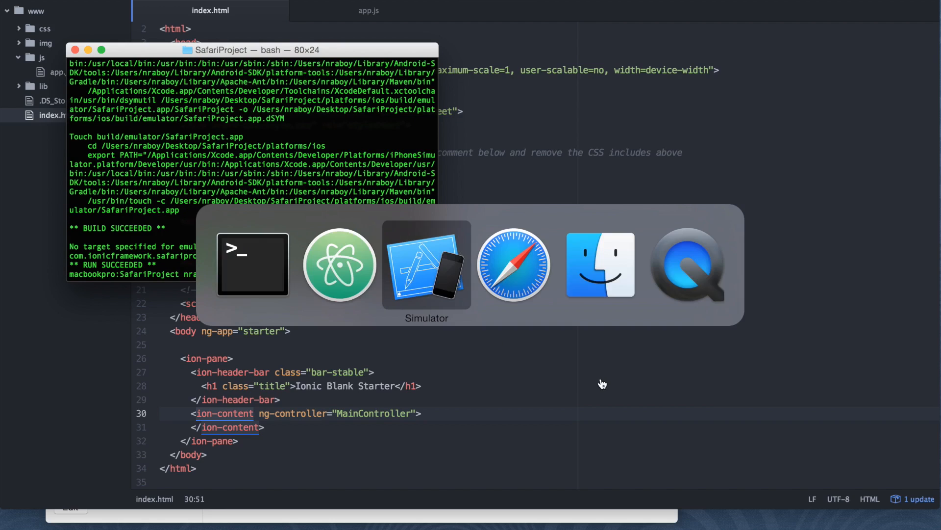
{"action": "left_click", "coordinate": [427, 264]}
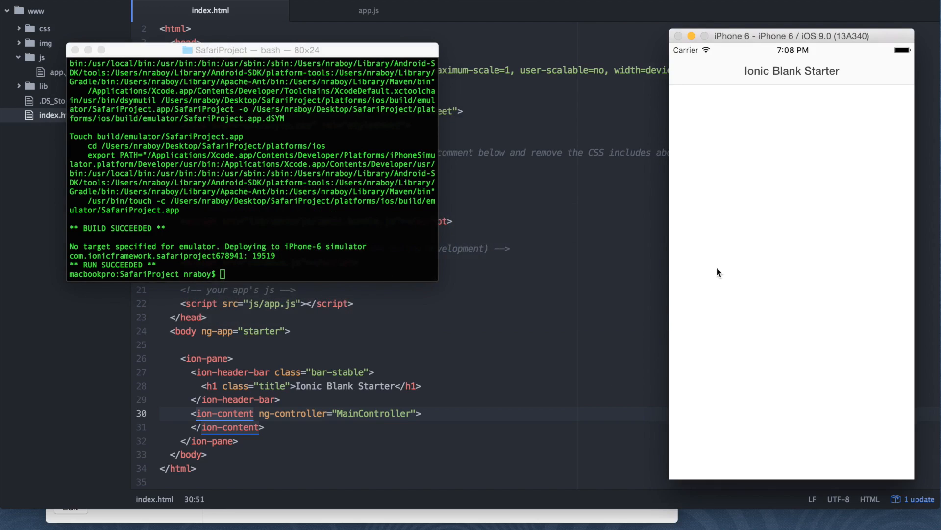
{"action": "mouse_move", "coordinate": [715, 178]}
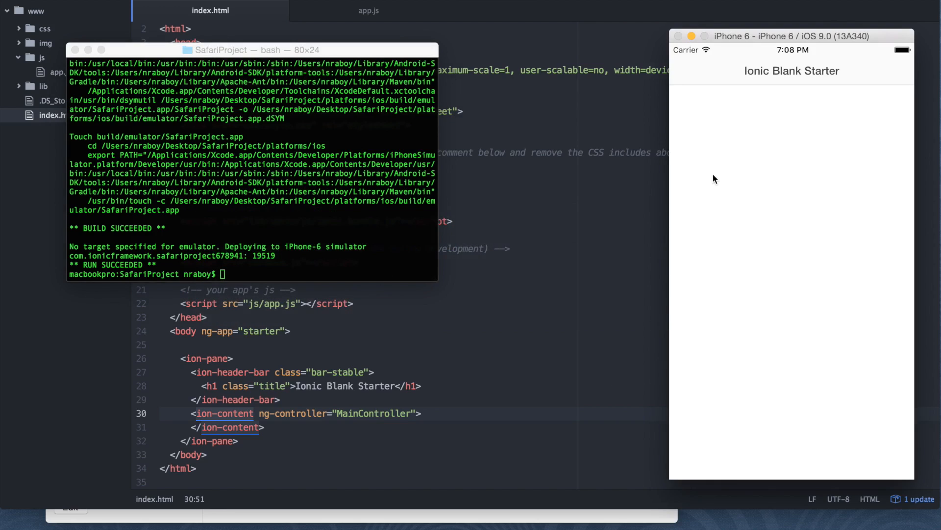
{"action": "mouse_move", "coordinate": [464, 521]}
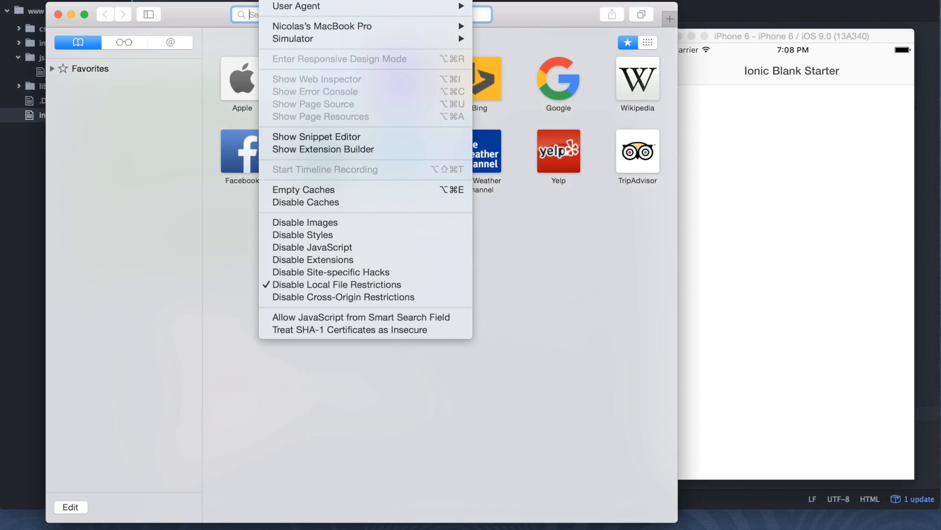
{"action": "mouse_move", "coordinate": [342, 39]}
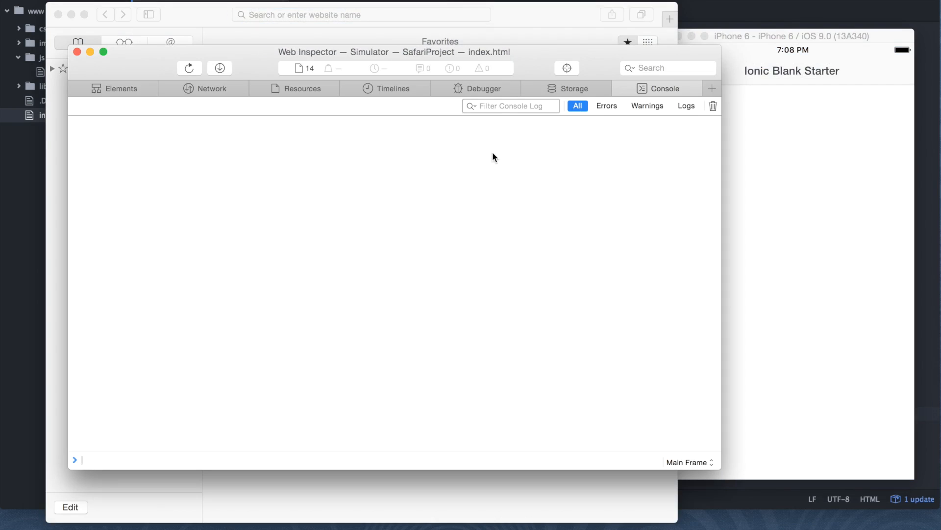
{"action": "mouse_move", "coordinate": [814, 233]}
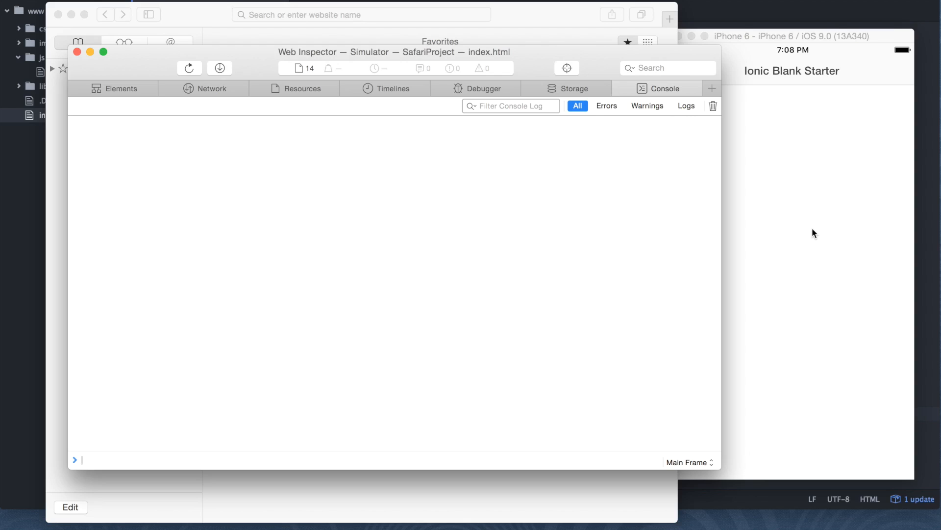
{"action": "mouse_move", "coordinate": [523, 287]}
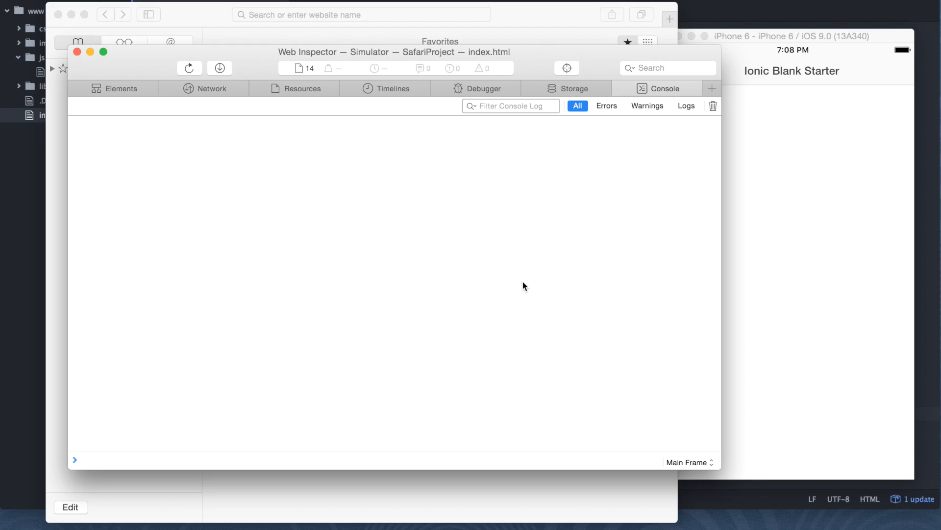
{"action": "left_click", "coordinate": [189, 68]}
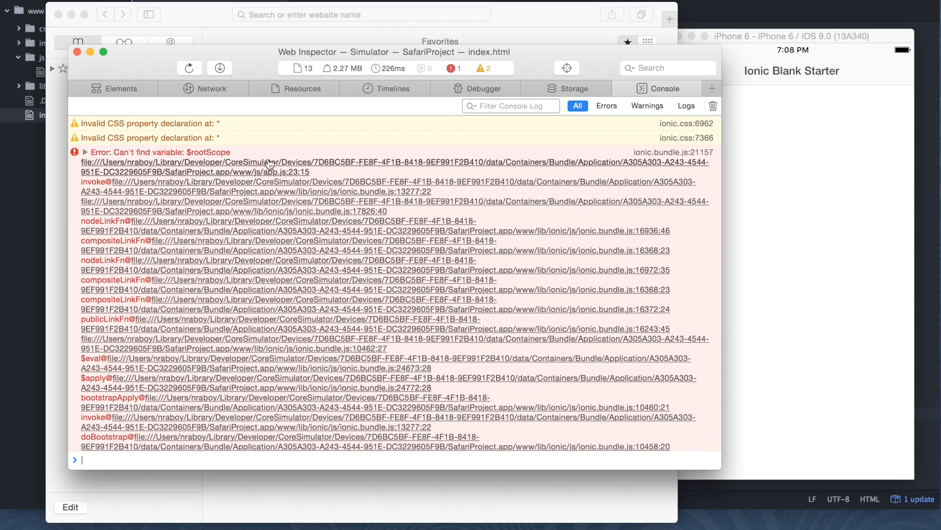
{"action": "mouse_move", "coordinate": [274, 178]}
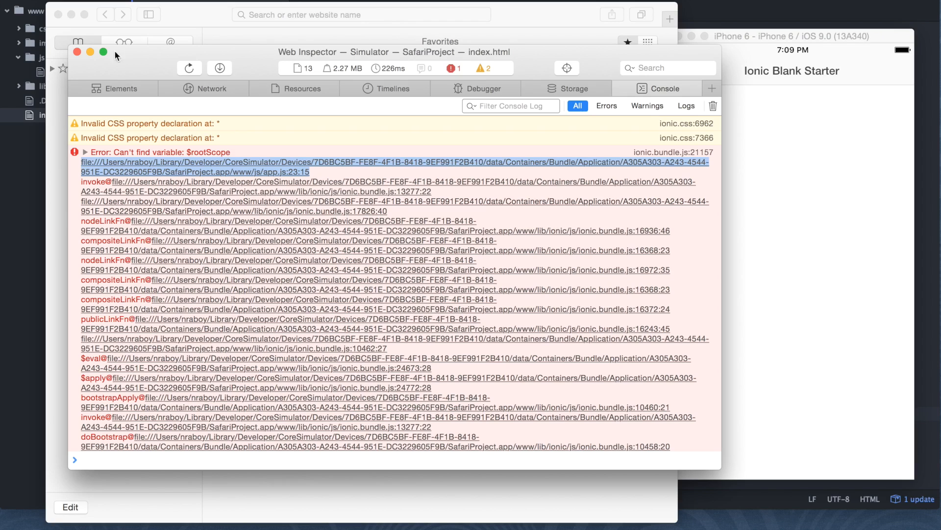
{"action": "left_click", "coordinate": [77, 52]}
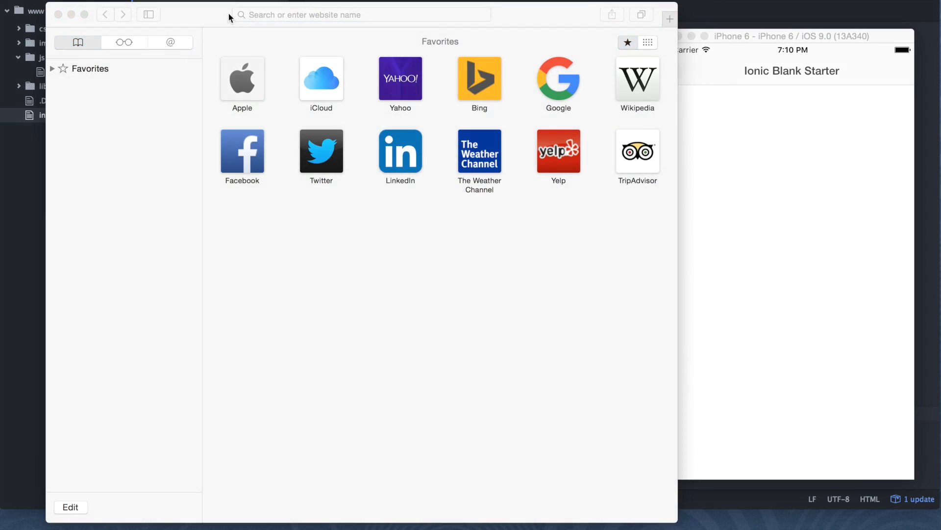
- Go Home via Hardware menu, enter Settings > Safari and scroll to Advanced showing Web Inspector on
{"action": "left_click", "coordinate": [360, 15]}
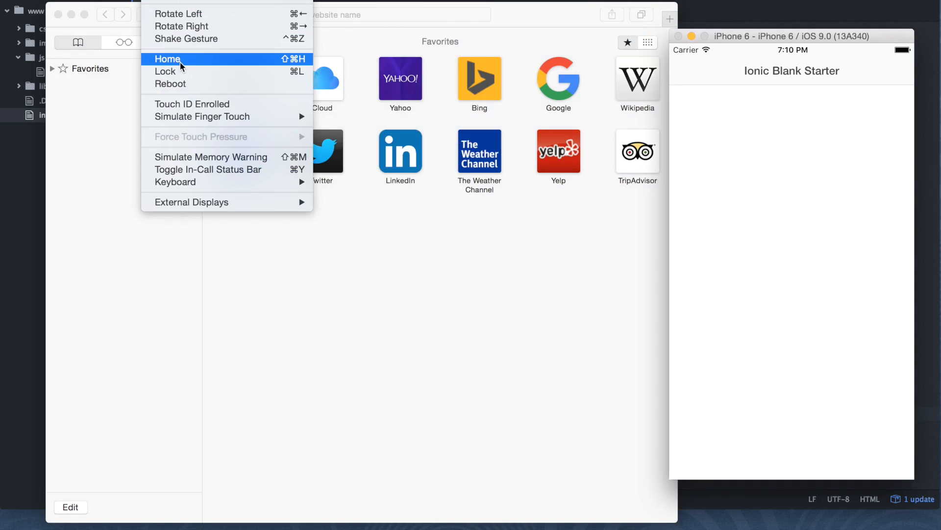
{"action": "left_click", "coordinate": [166, 58]}
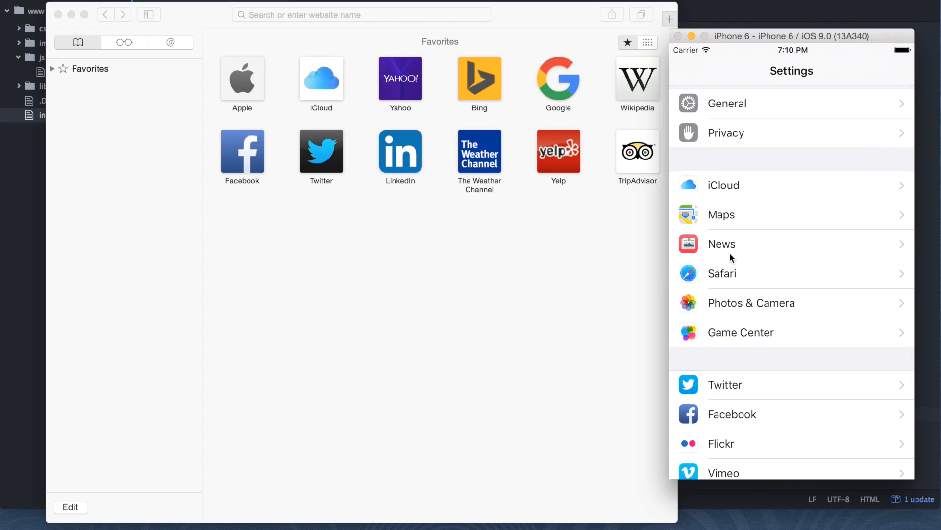
{"action": "left_click", "coordinate": [723, 274]}
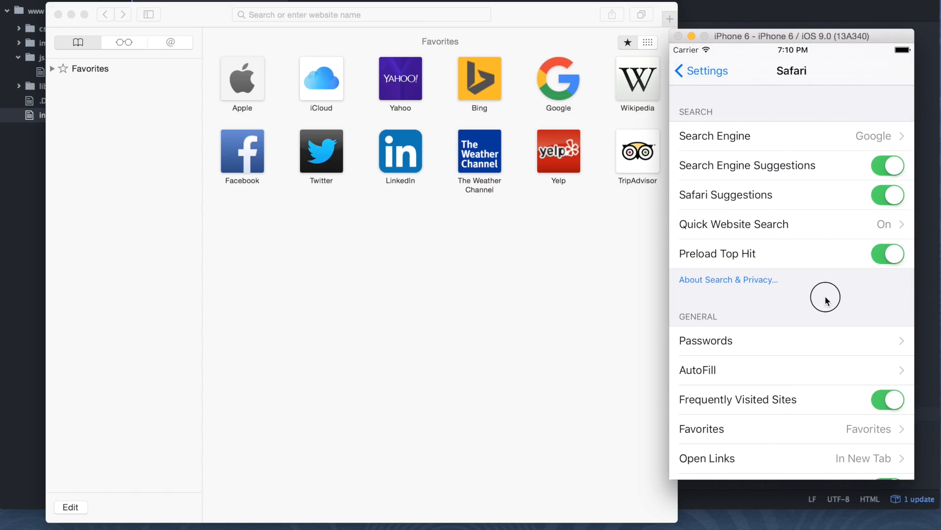
{"action": "scroll", "scroll_direction": "down", "scroll_amount": 3}
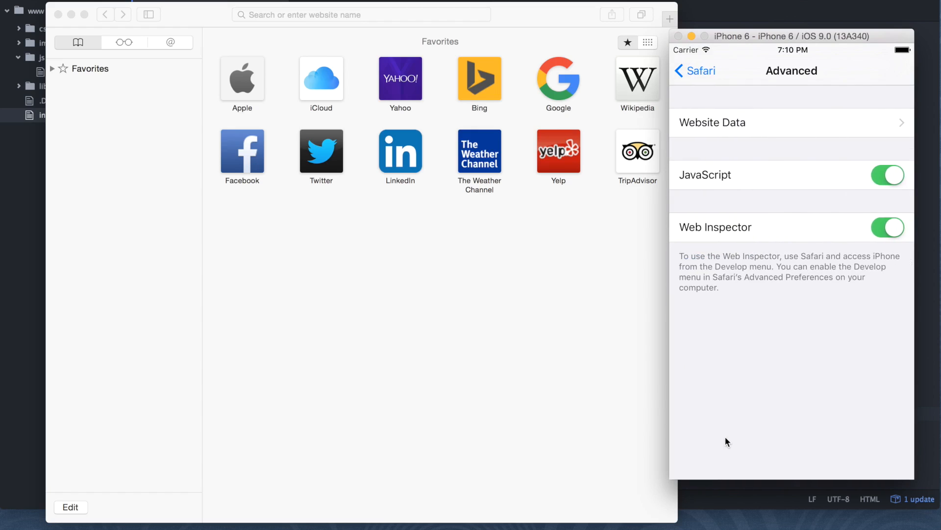
{"action": "mouse_move", "coordinate": [763, 227]}
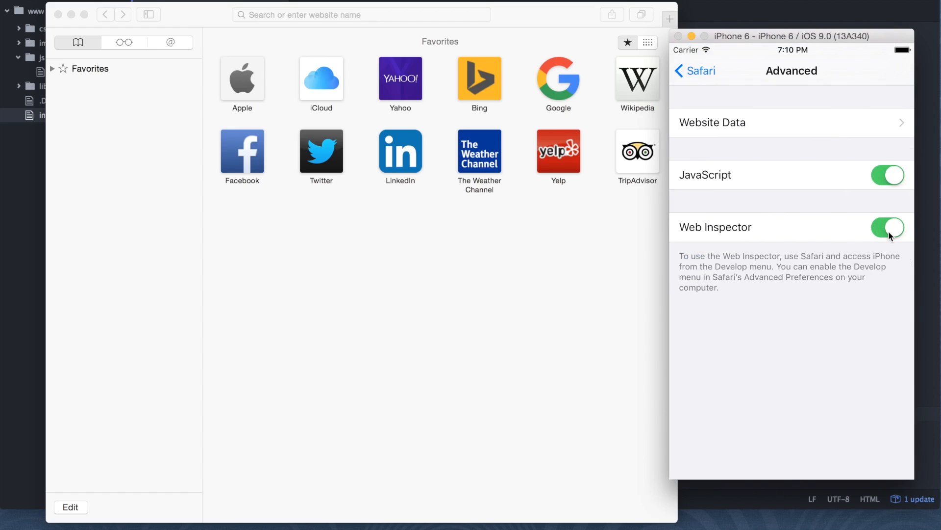
{"action": "mouse_move", "coordinate": [806, 258]}
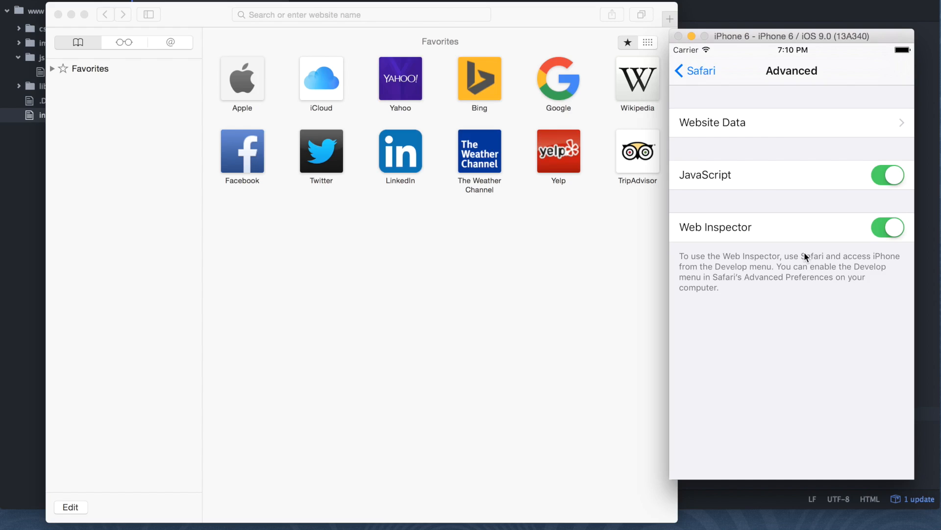
{"action": "mouse_move", "coordinate": [429, 303]}
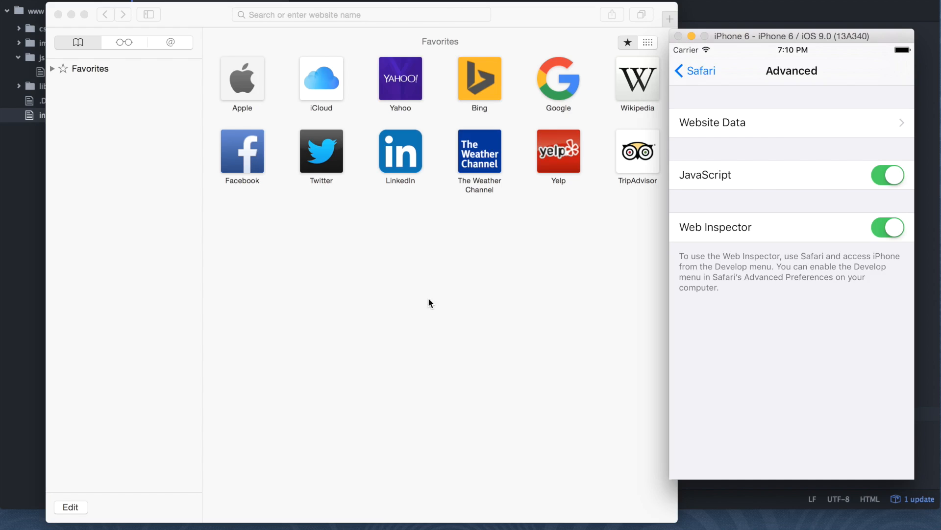